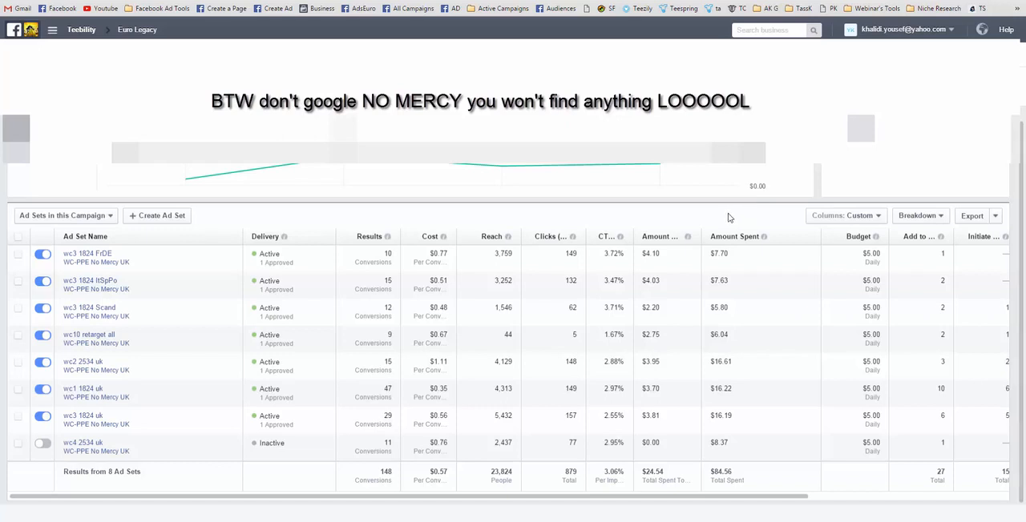
mouse_move(724, 216)
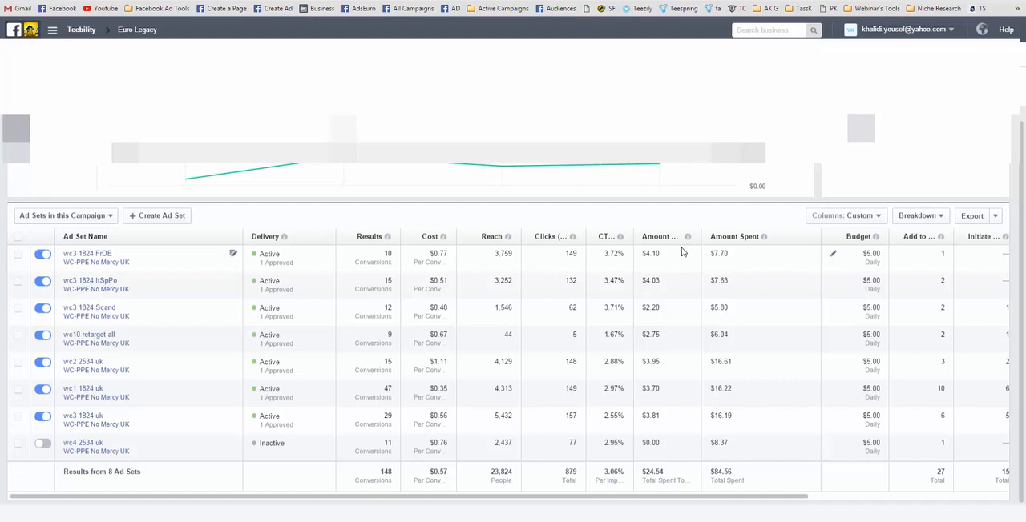
mouse_move(680, 254)
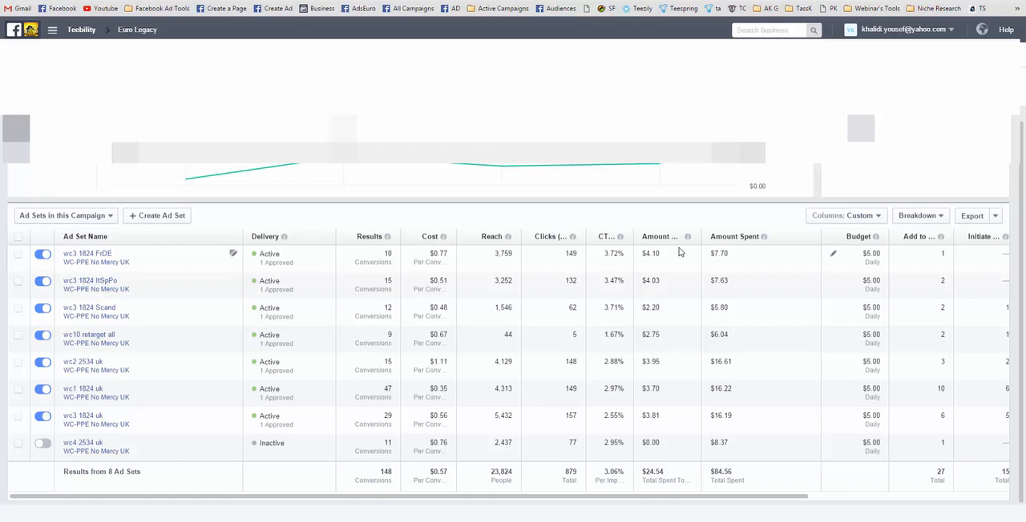
mouse_move(680, 253)
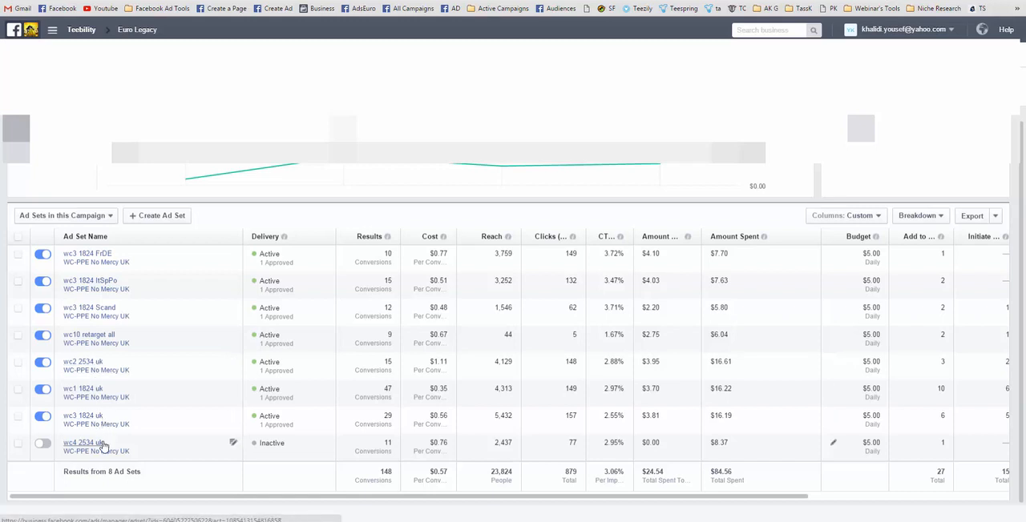
mouse_move(247, 458)
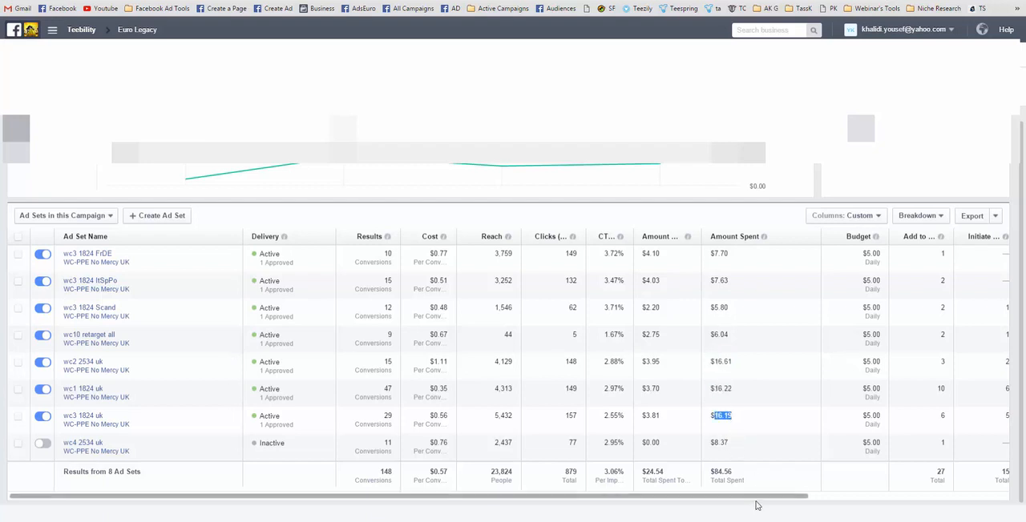
- Bring Link Clicks, Purchases and Cost per Purchase columns into view across the eight ad sets
scroll("right", 3)
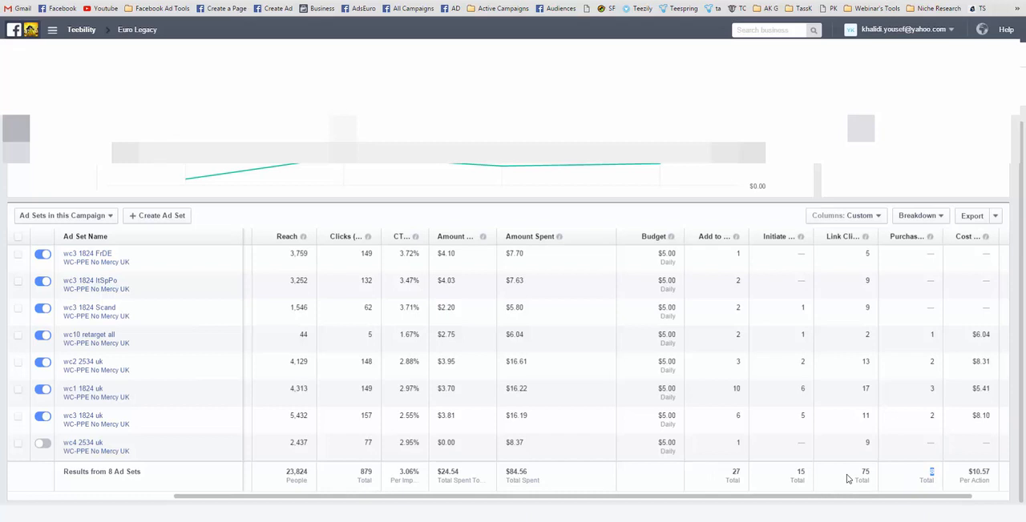
mouse_move(971, 370)
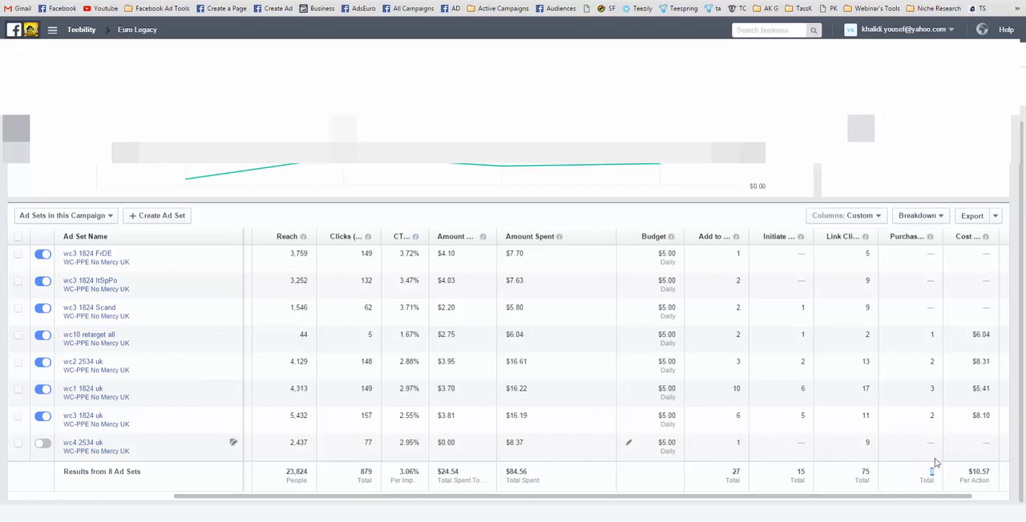
mouse_move(792, 443)
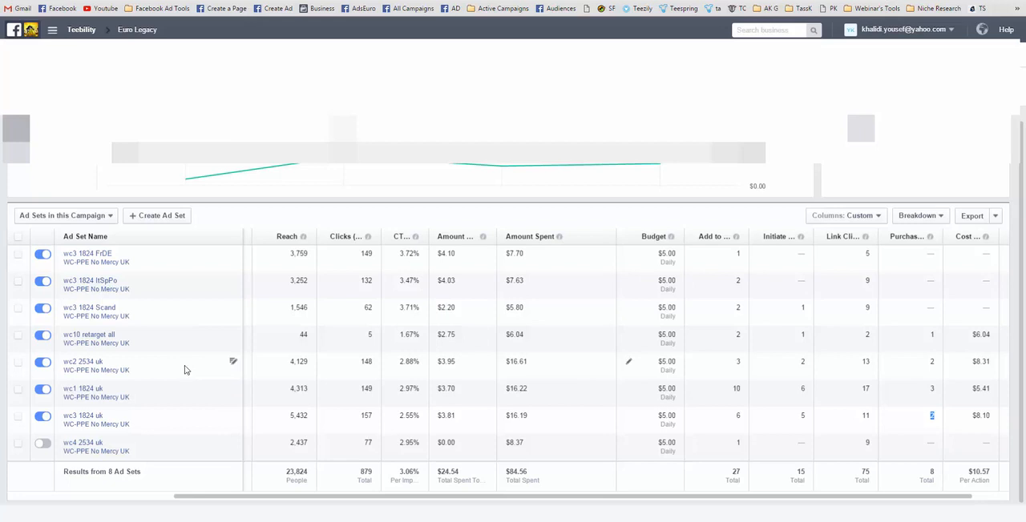
mouse_move(827, 366)
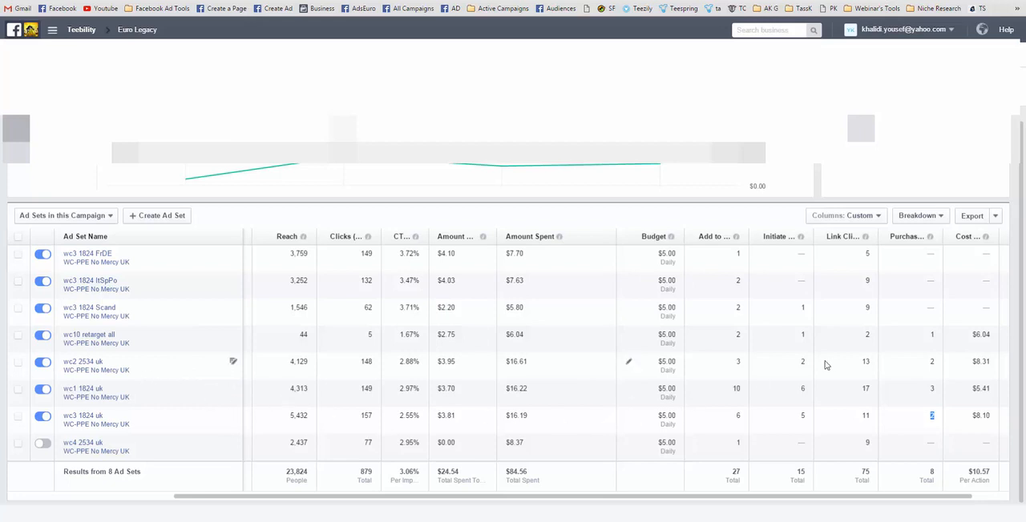
mouse_move(912, 424)
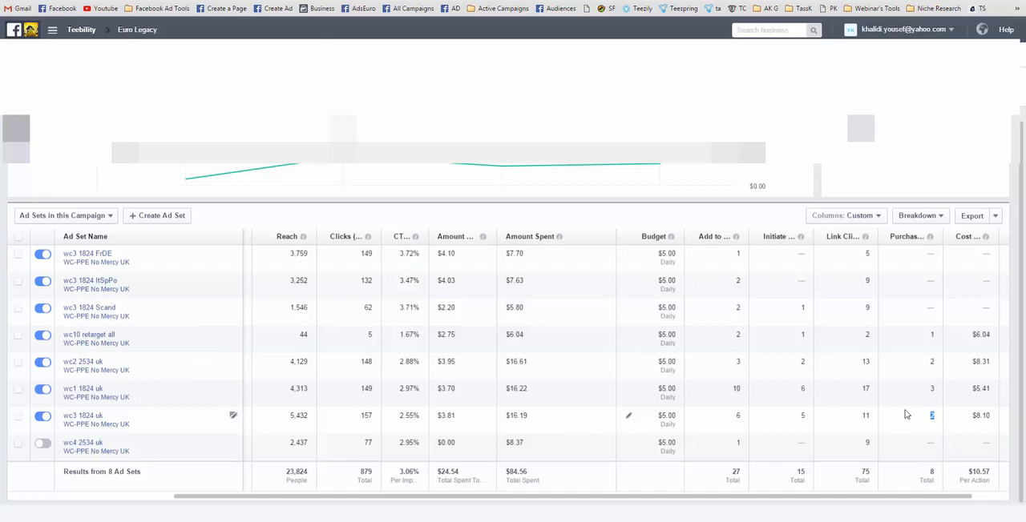
mouse_move(932, 427)
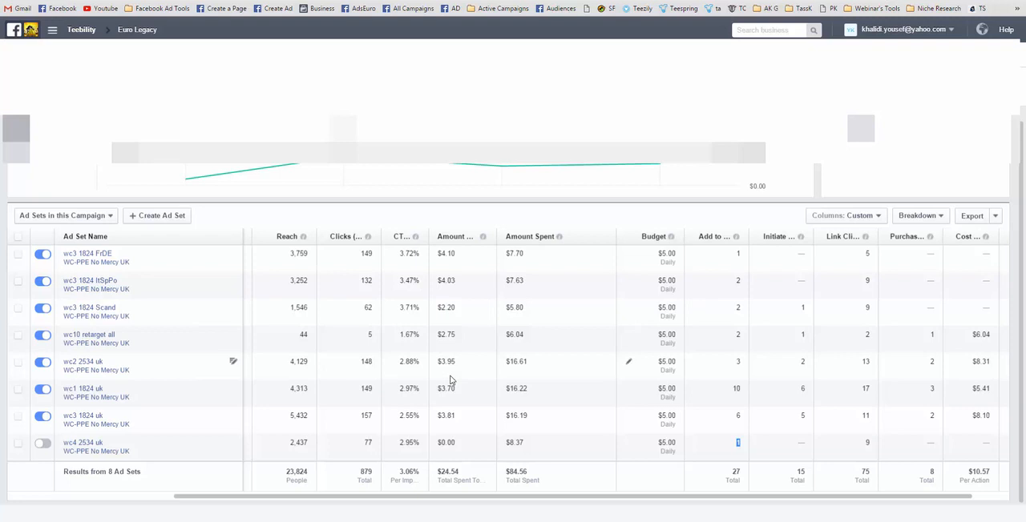
mouse_move(128, 365)
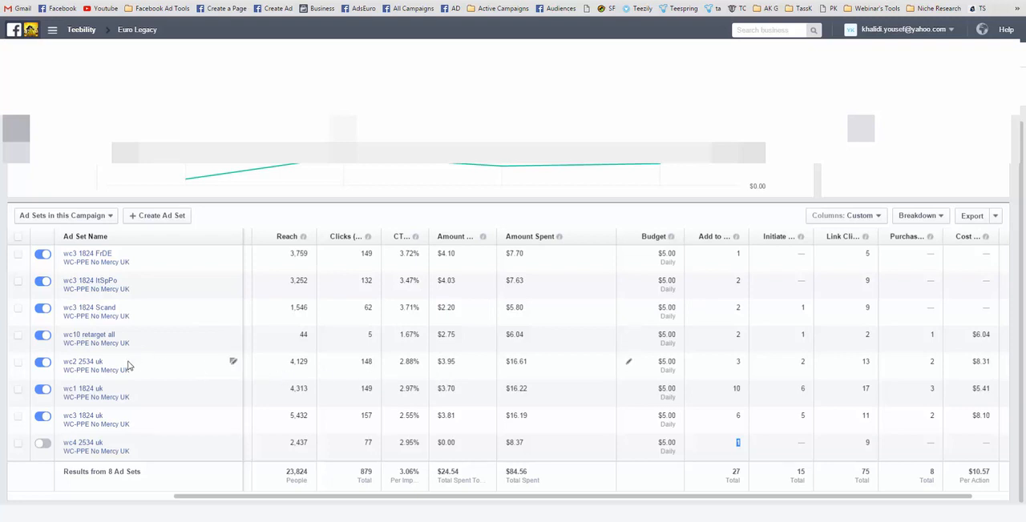
mouse_move(329, 416)
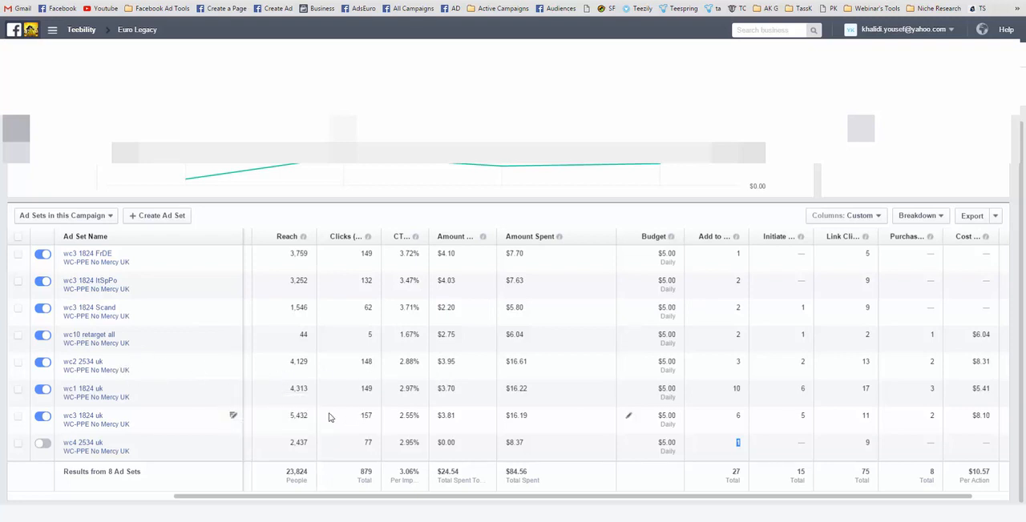
mouse_move(574, 381)
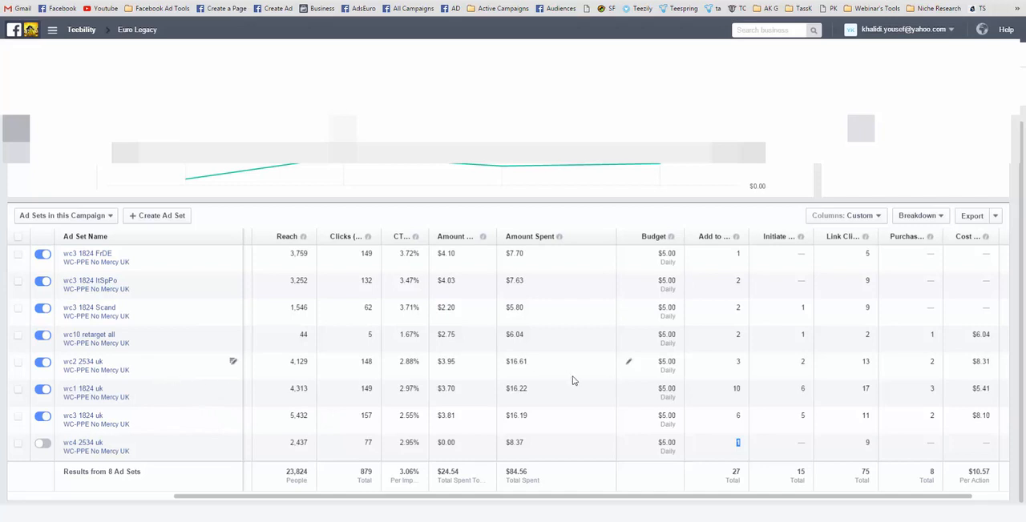
mouse_move(522, 372)
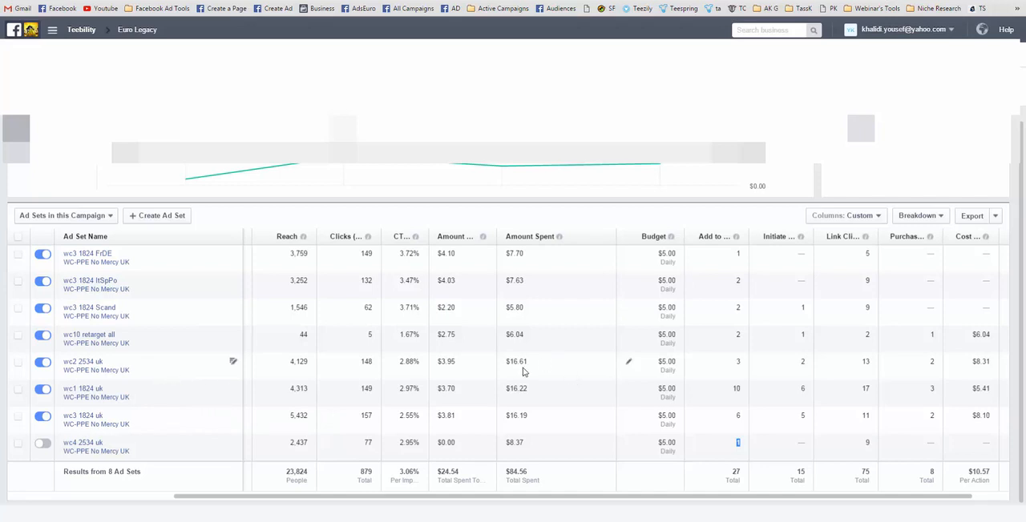
mouse_move(523, 369)
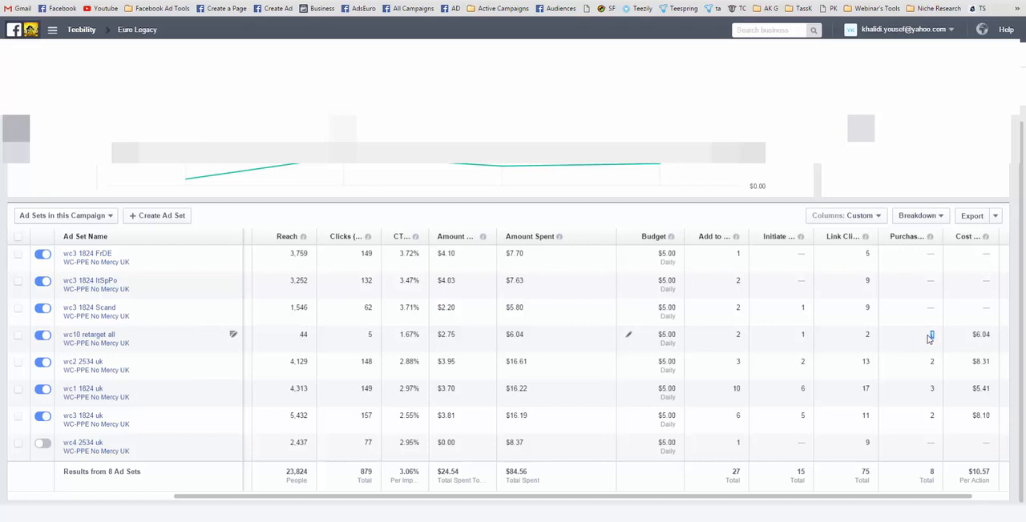
mouse_move(564, 346)
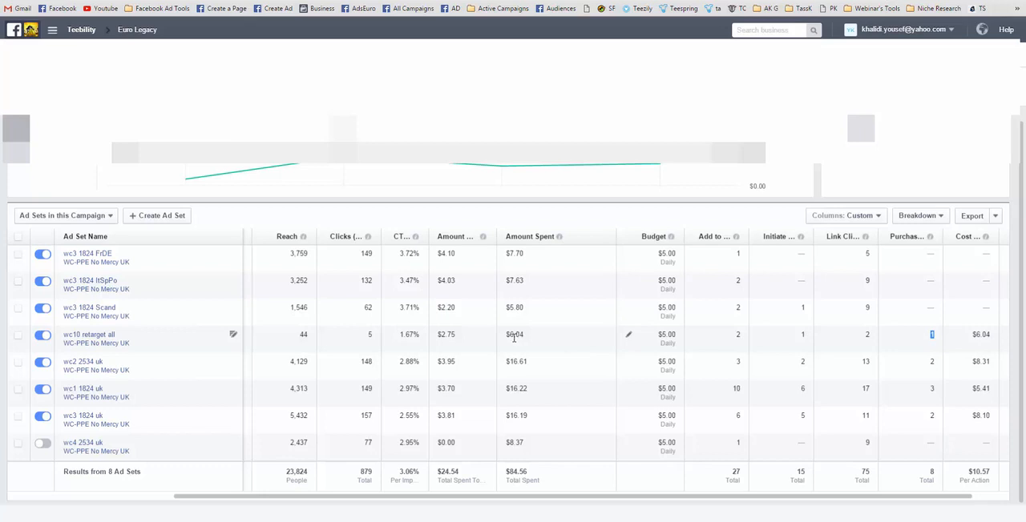
mouse_move(538, 339)
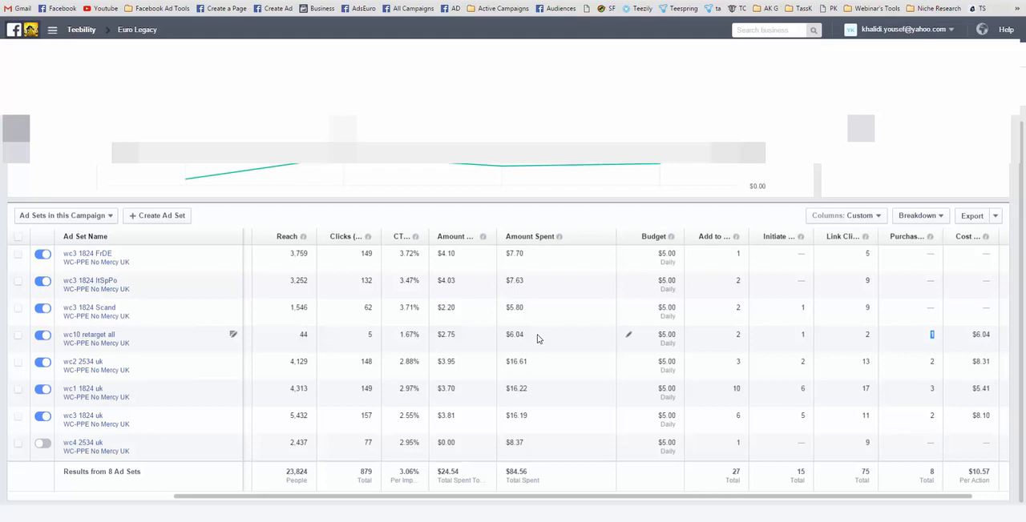
mouse_move(561, 347)
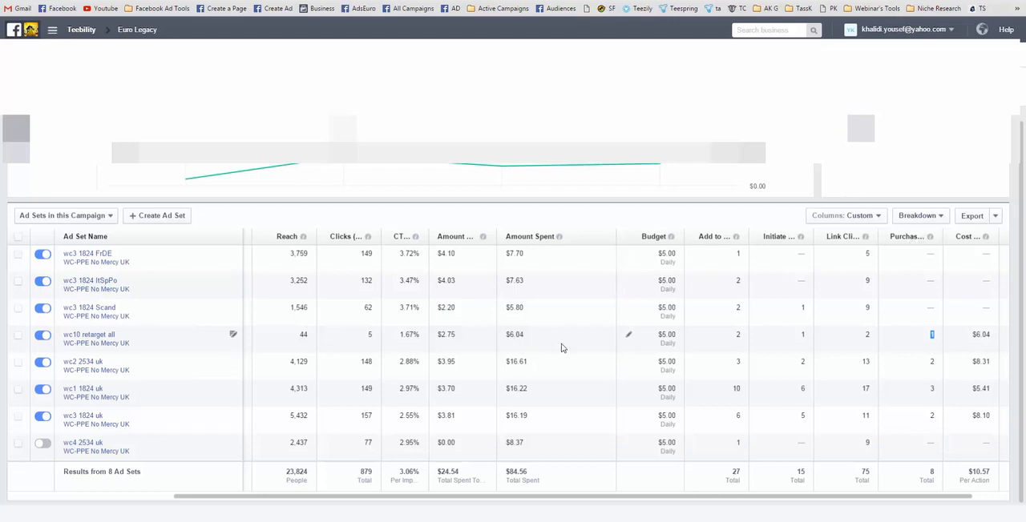
mouse_move(531, 345)
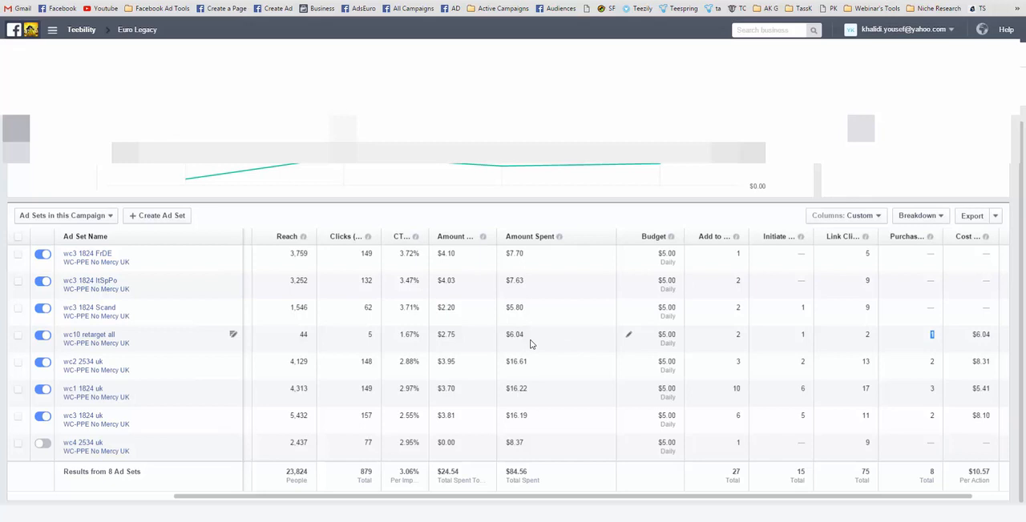
mouse_move(529, 343)
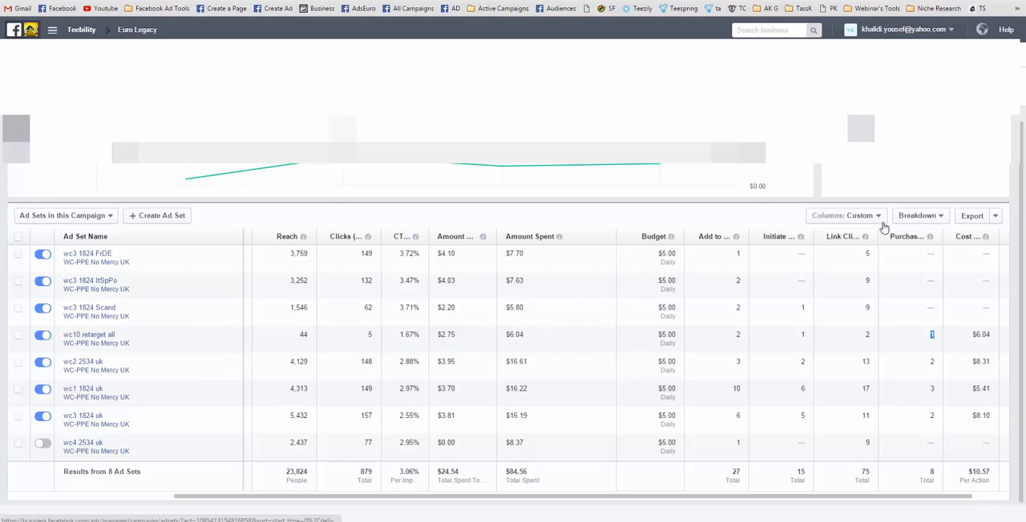
mouse_move(878, 228)
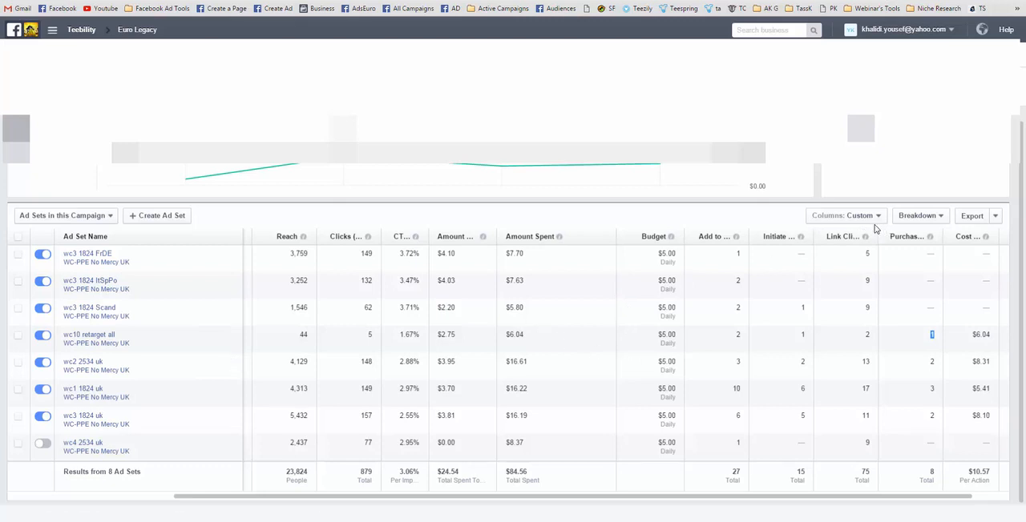
mouse_move(917, 218)
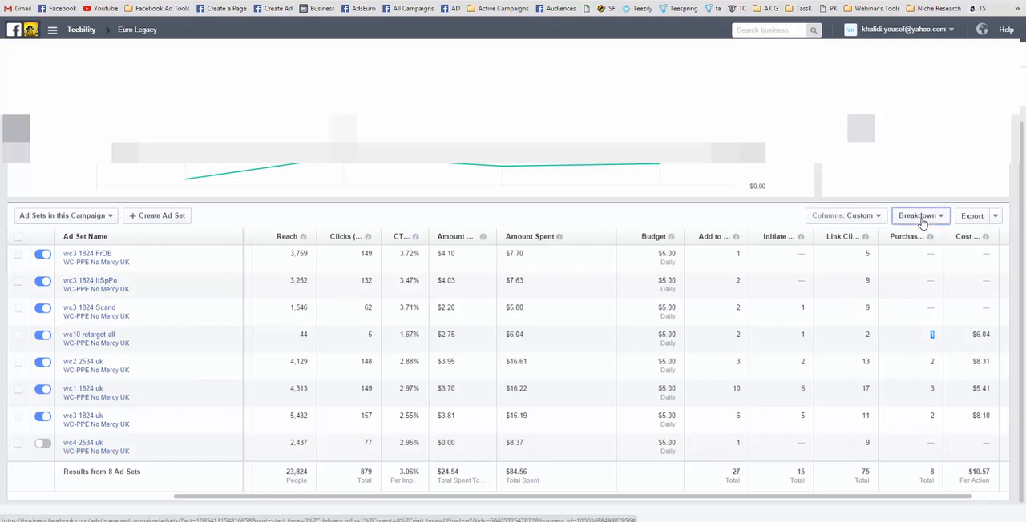
- Apply the By Delivery > Age and Gender breakdown so each ad set splits into demographic rows
left_click(920, 214)
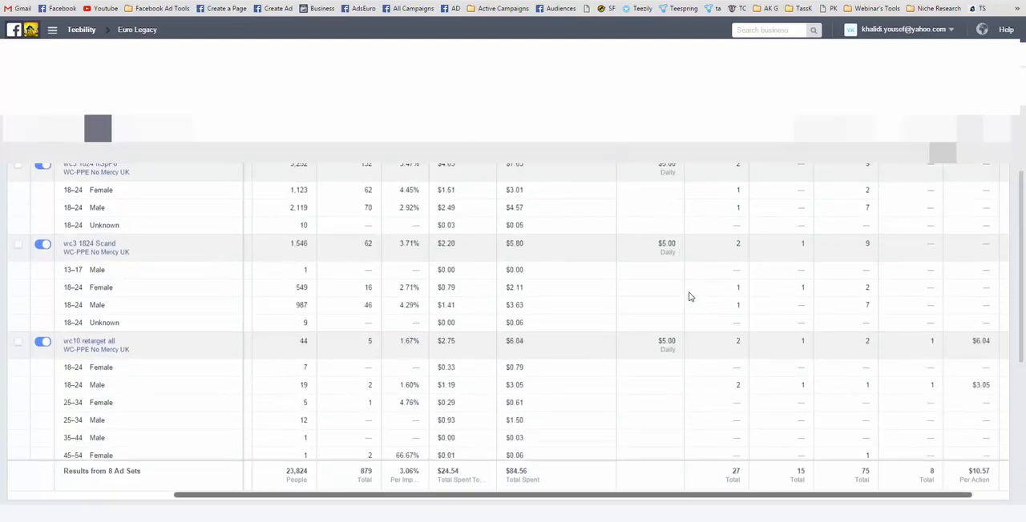
scroll("down", 3)
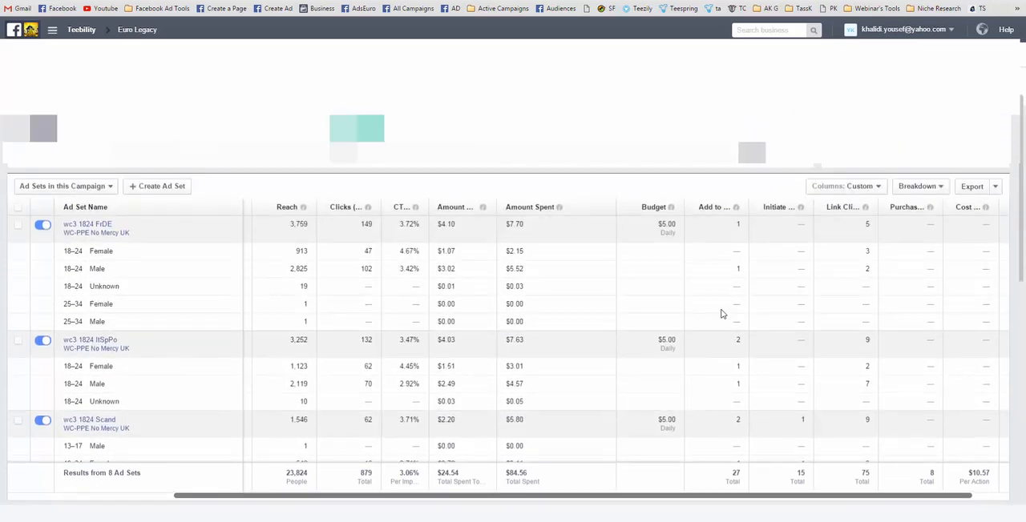
mouse_move(800, 288)
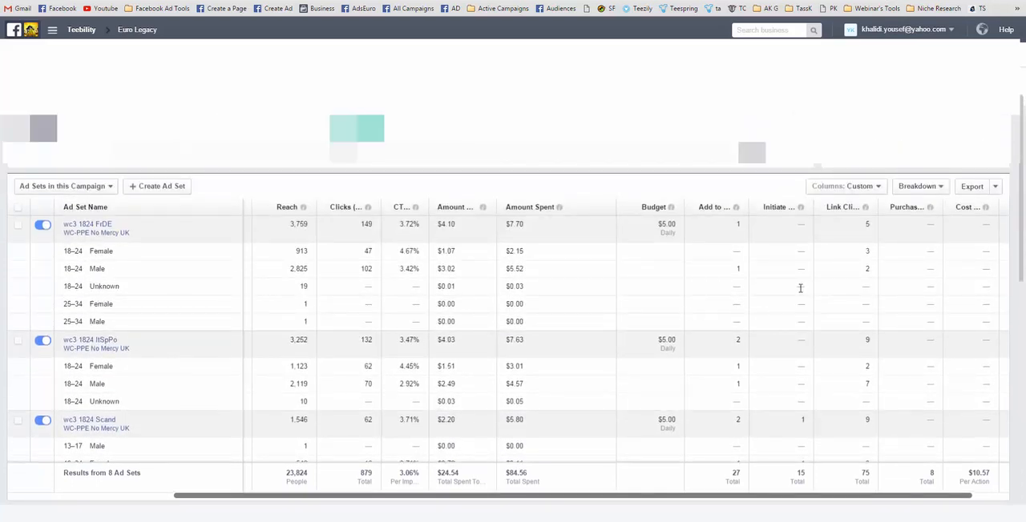
mouse_move(596, 254)
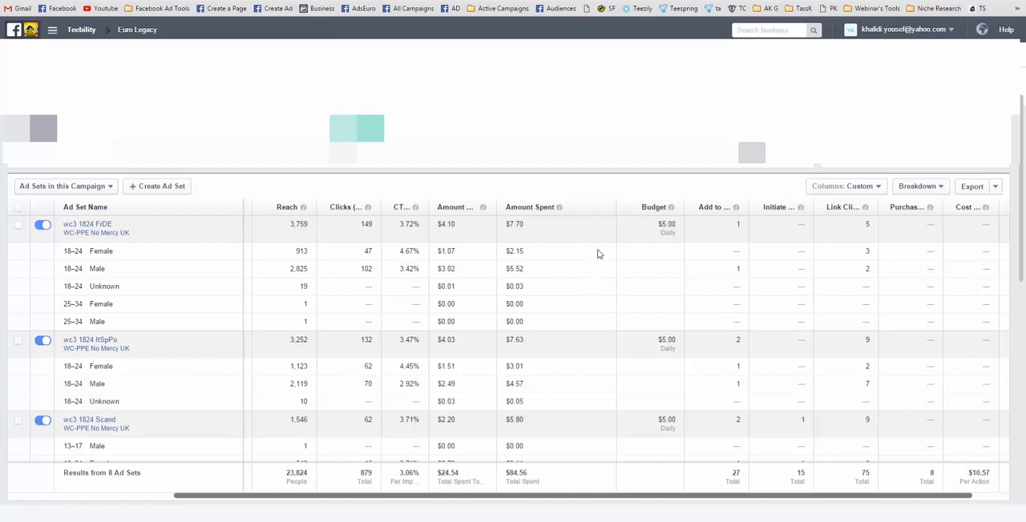
- Switch the level to 'This Campaign' so the whole campaign shows as one age-and-gender breakdown
left_click(66, 186)
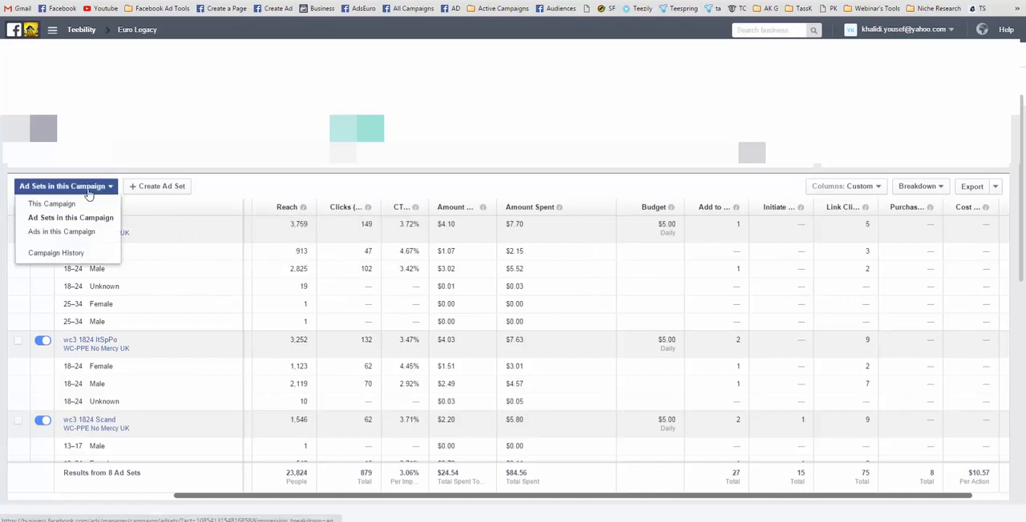
left_click(70, 218)
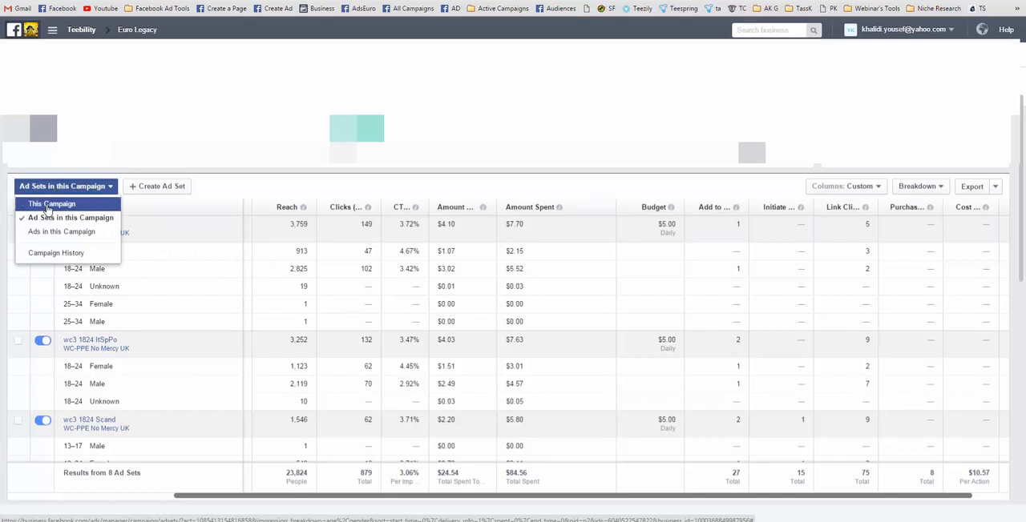
left_click(51, 204)
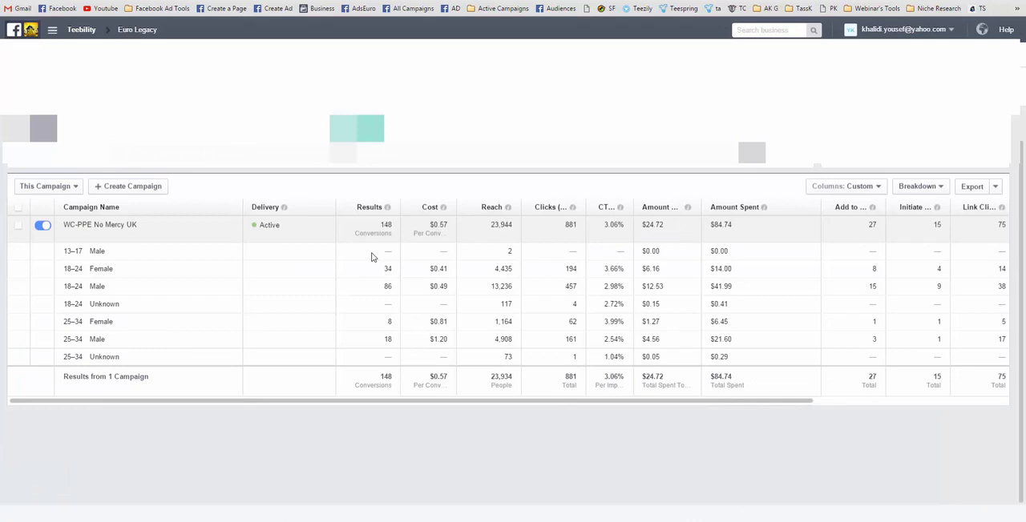
mouse_move(751, 244)
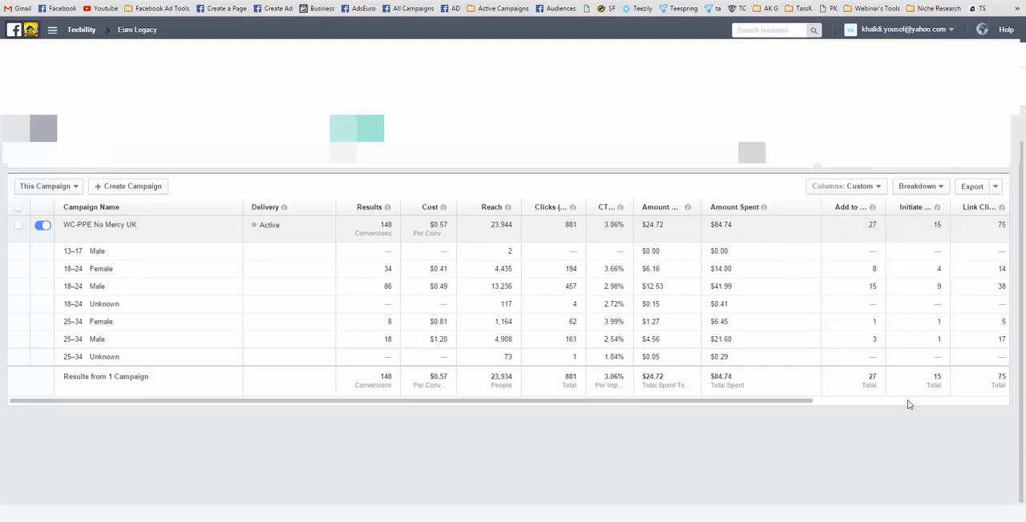
- Sort the age-and-gender rows by purchases, putting 18–24 males on top at 5 purchases
scroll("right", 3)
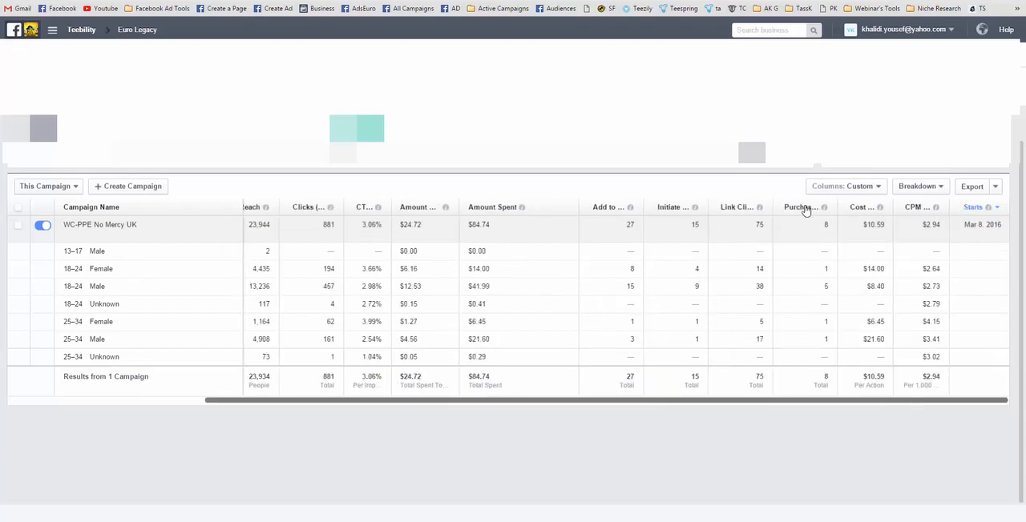
left_click(795, 207)
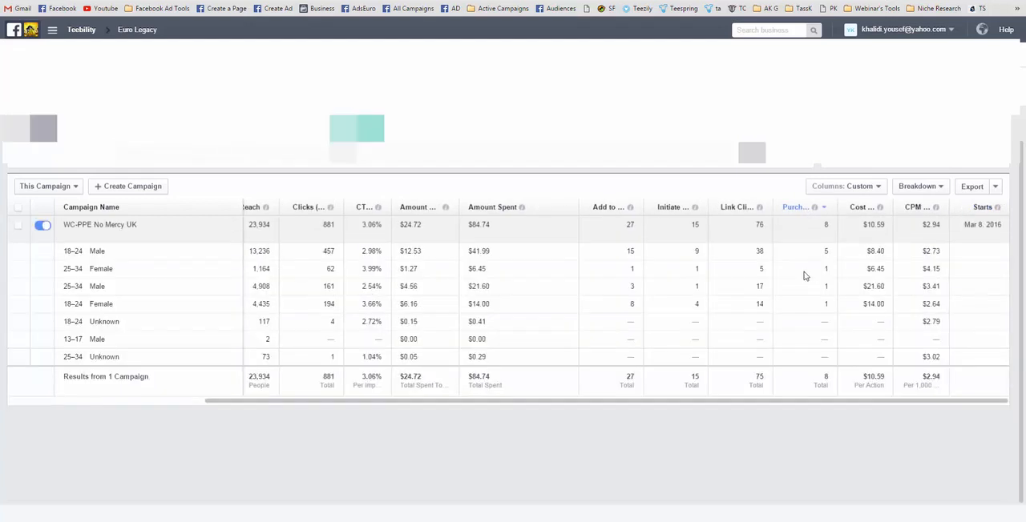
mouse_move(791, 282)
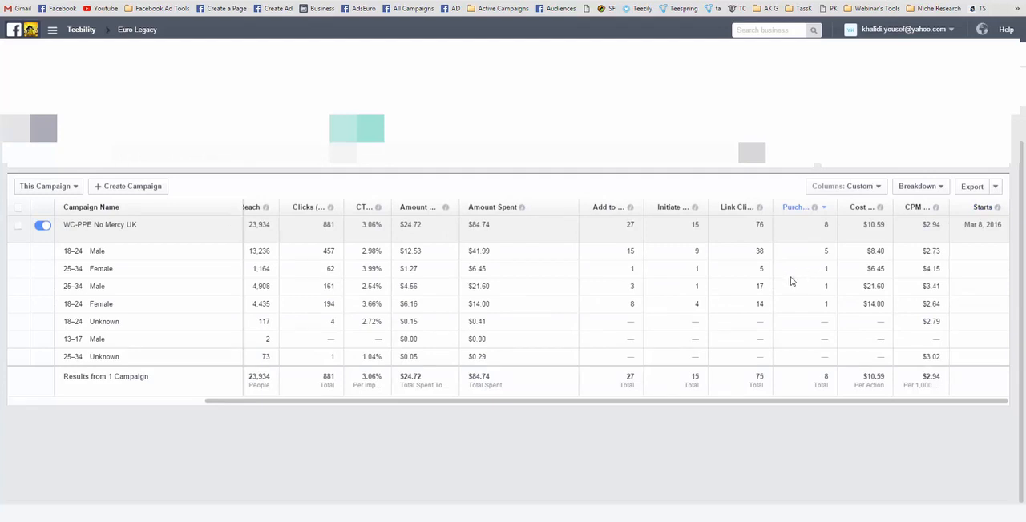
mouse_move(177, 259)
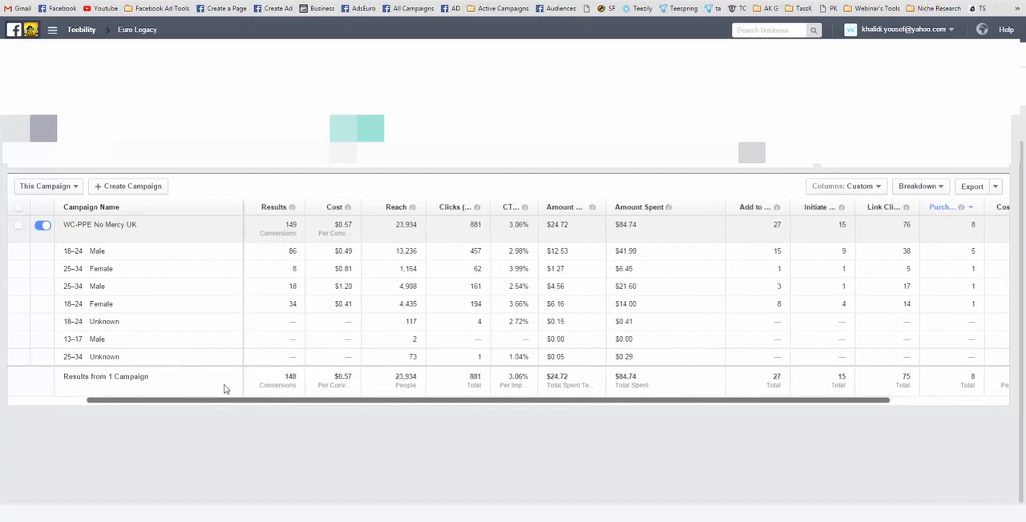
- Return the level to 'Ad Sets in this Campaign' keeping the age-and-gender breakdown
scroll("right", 3)
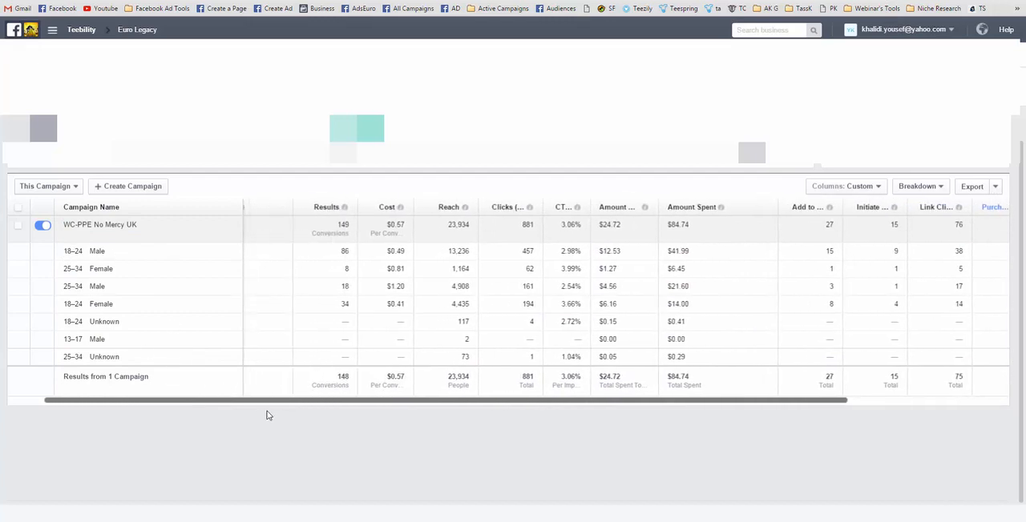
scroll("right", 3)
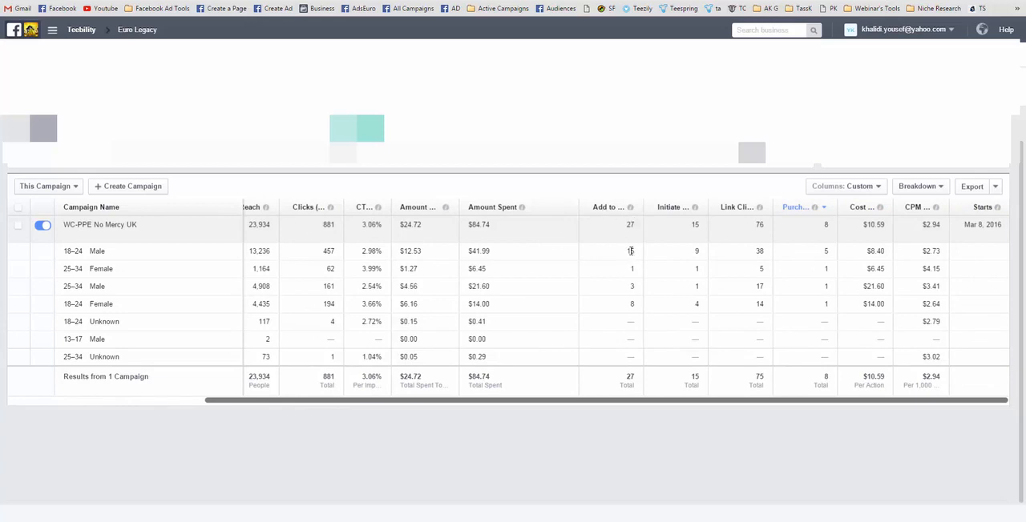
left_click(630, 250)
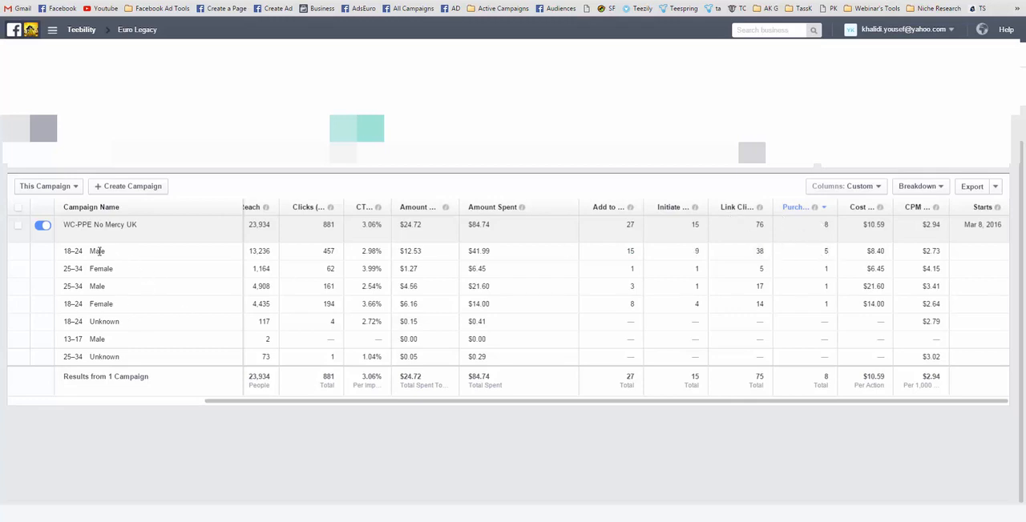
mouse_move(888, 206)
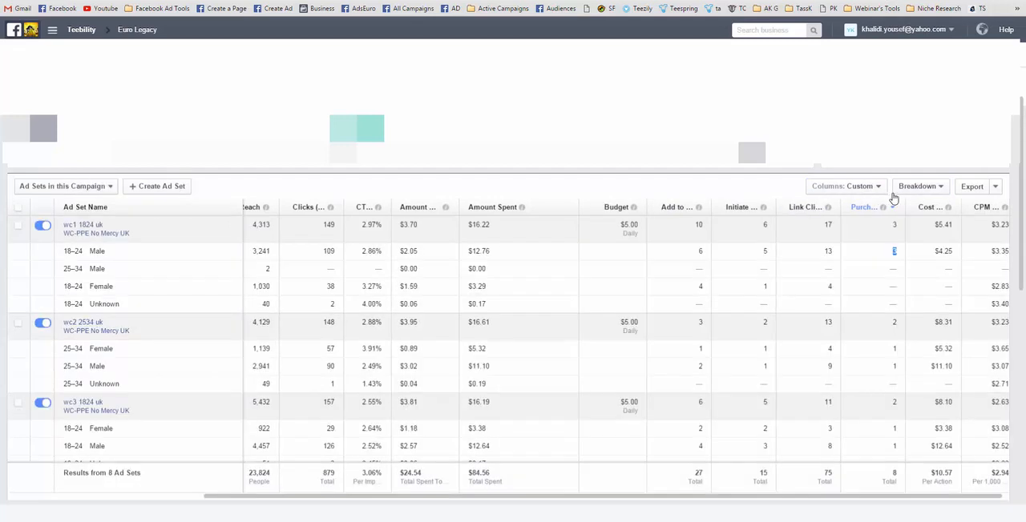
- Remove the age-and-gender breakdown so the eight ad sets show as single rows
left_click(919, 186)
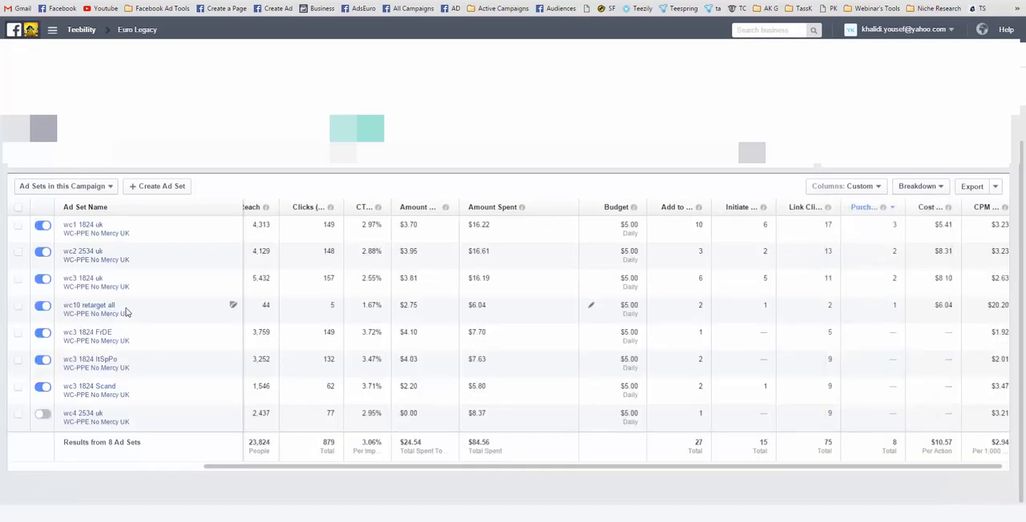
mouse_move(160, 368)
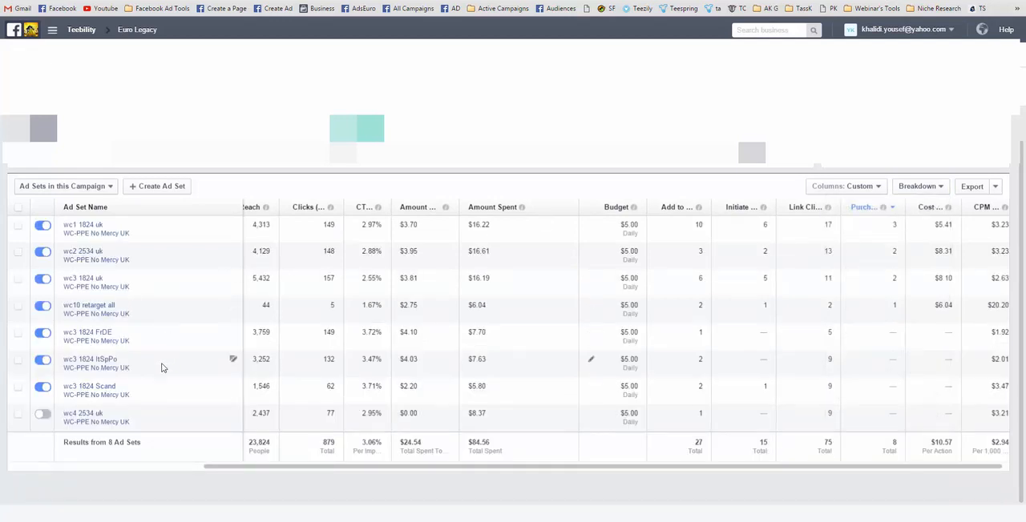
mouse_move(109, 395)
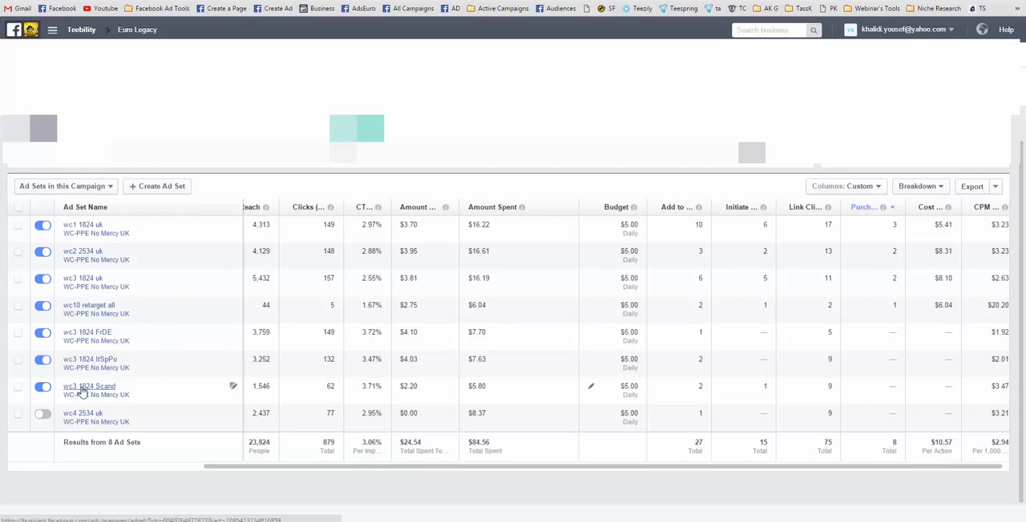
mouse_move(90, 396)
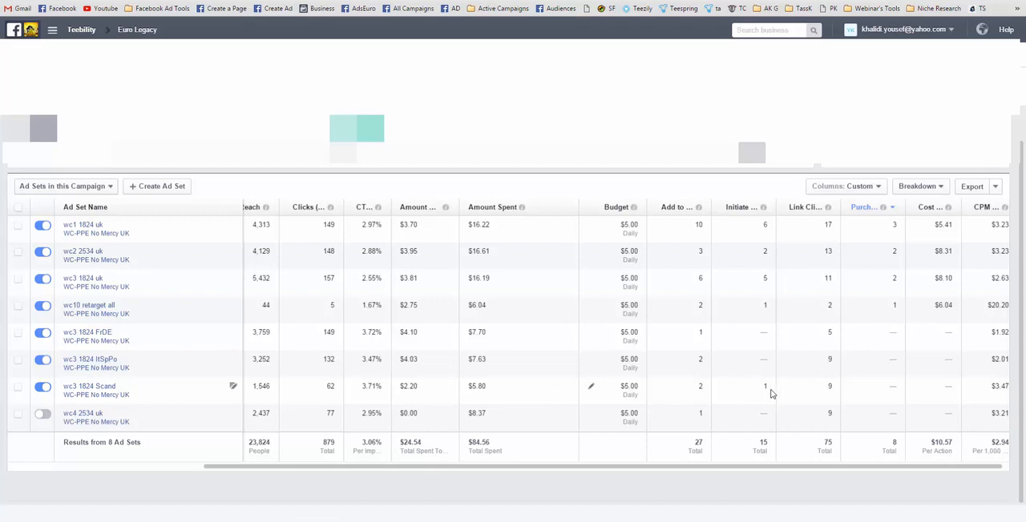
mouse_move(716, 395)
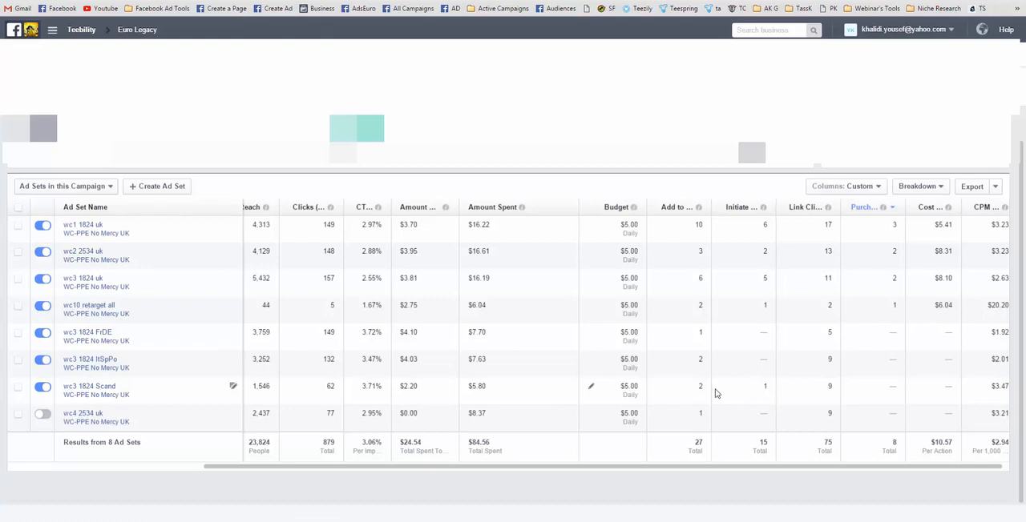
mouse_move(712, 392)
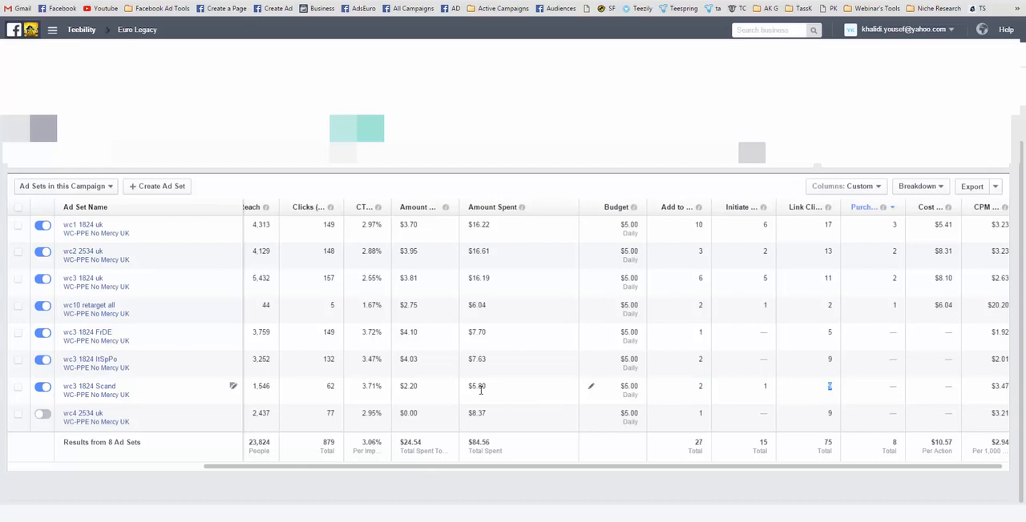
mouse_move(991, 404)
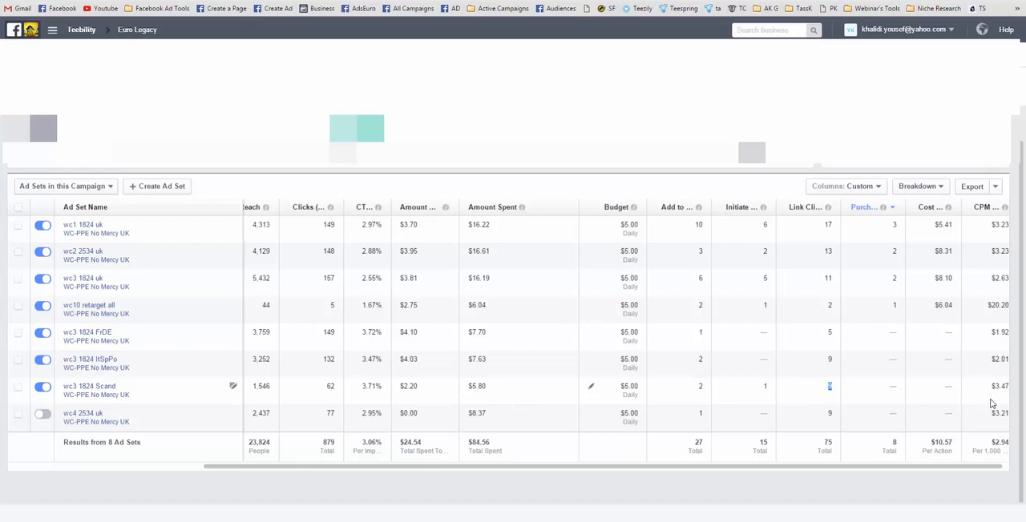
mouse_move(1000, 399)
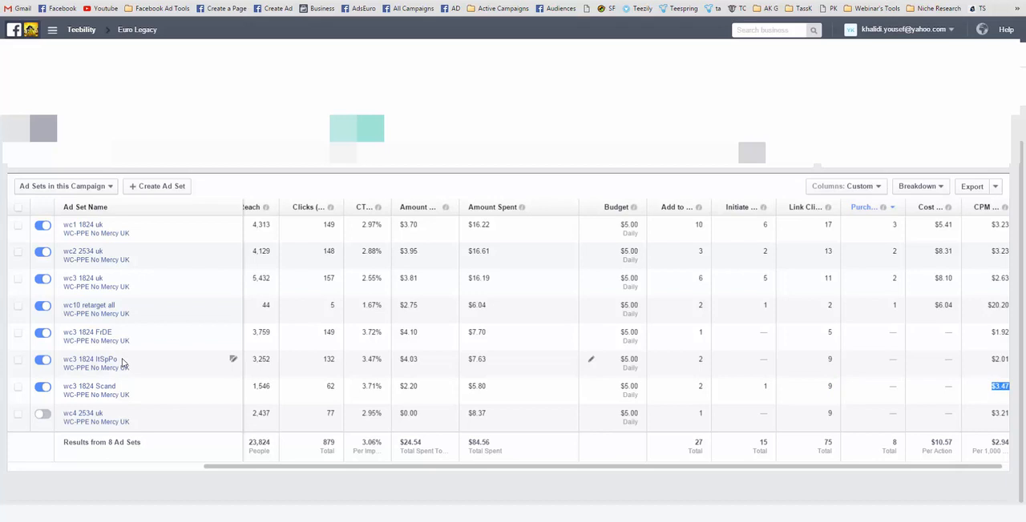
mouse_move(715, 369)
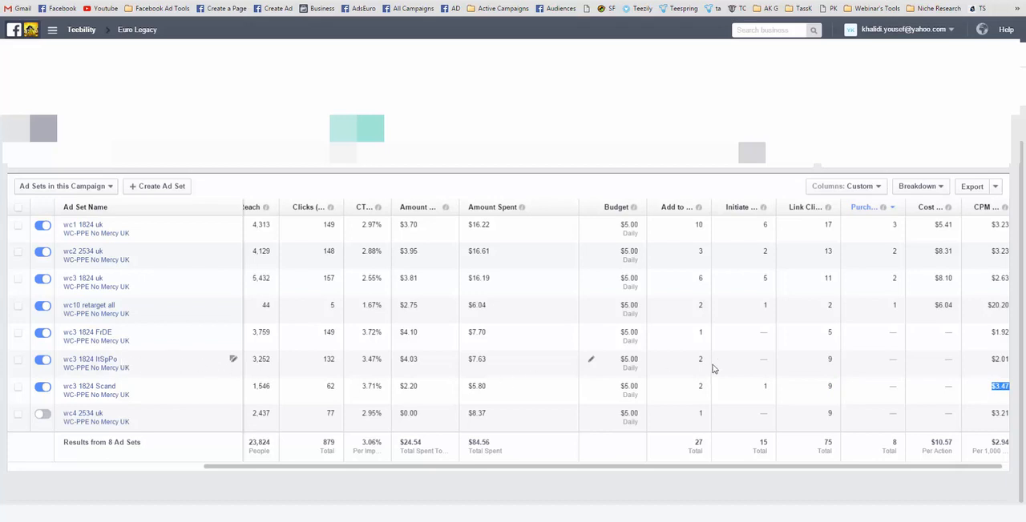
mouse_move(601, 359)
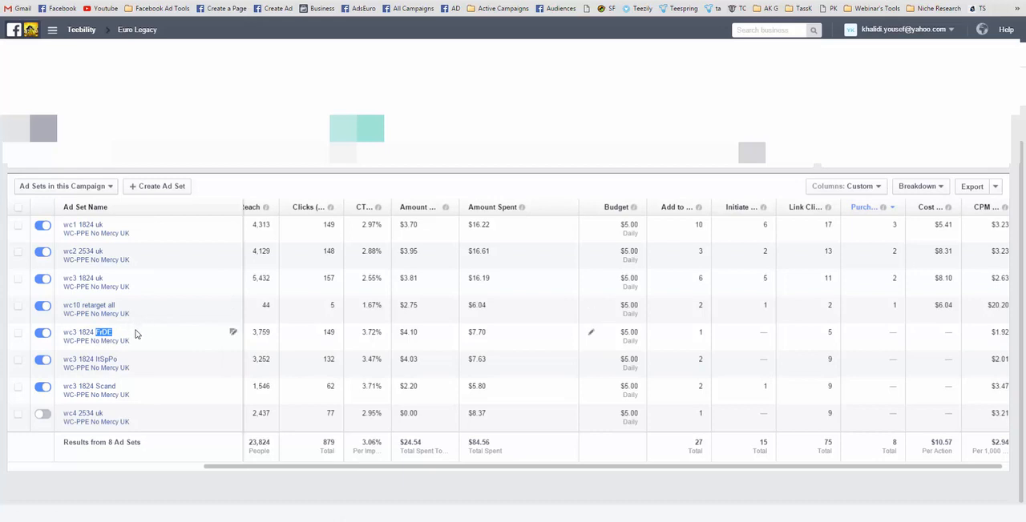
mouse_move(423, 351)
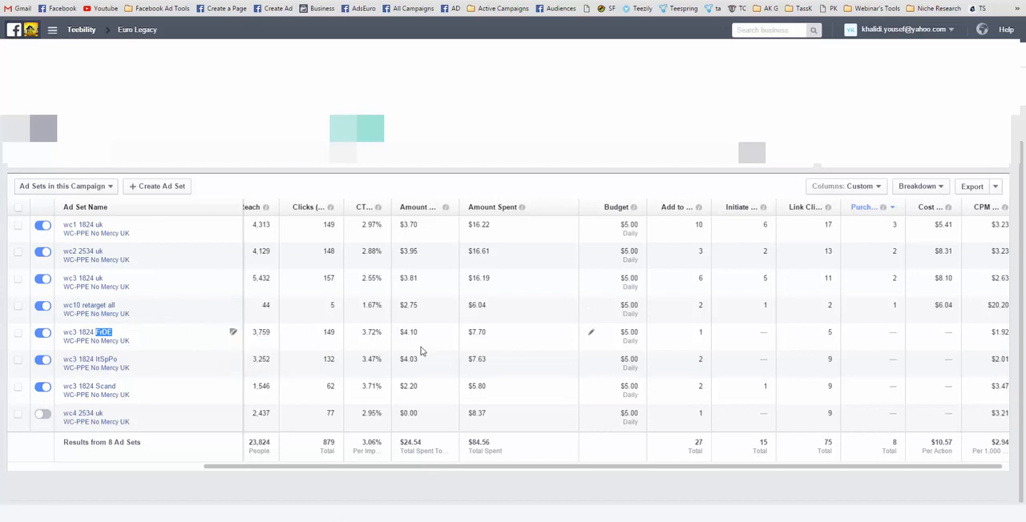
mouse_move(702, 346)
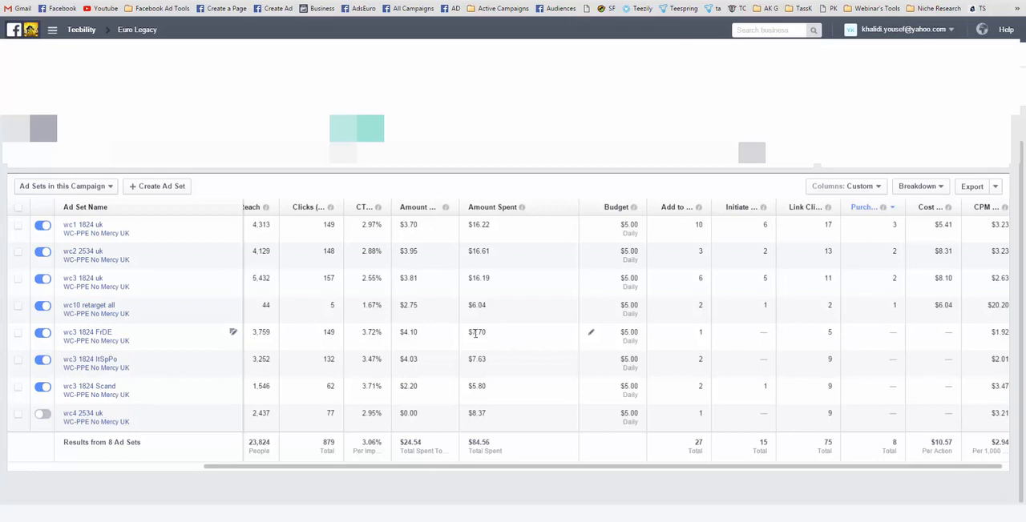
mouse_move(478, 340)
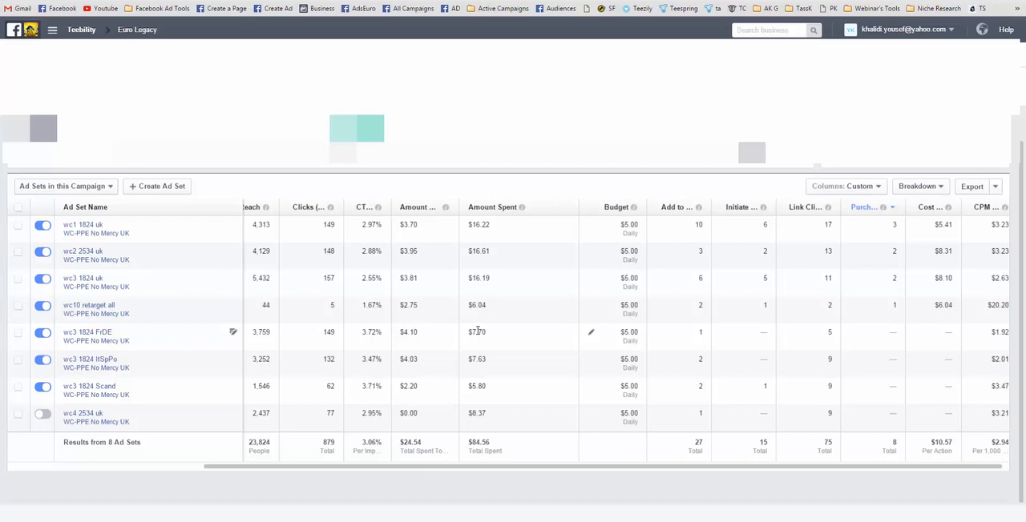
mouse_move(527, 323)
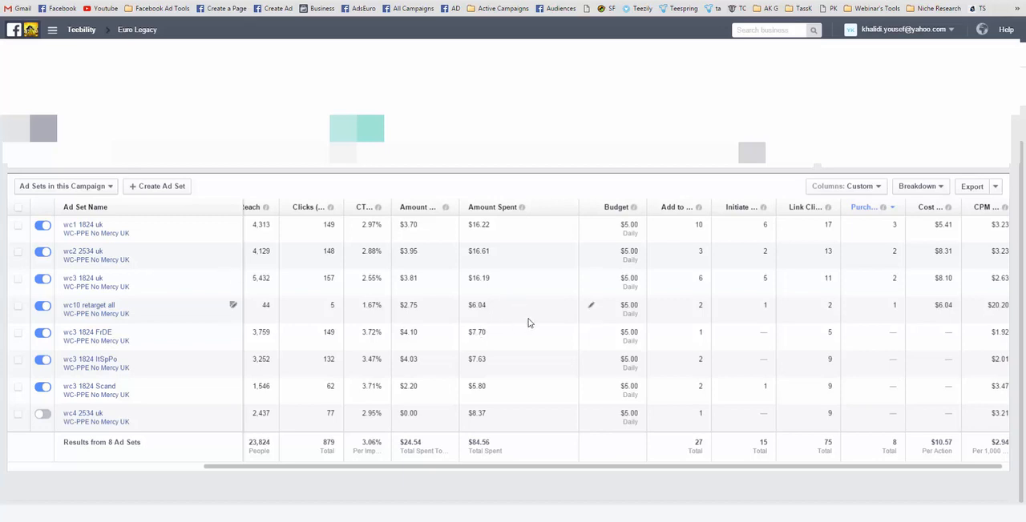
mouse_move(679, 349)
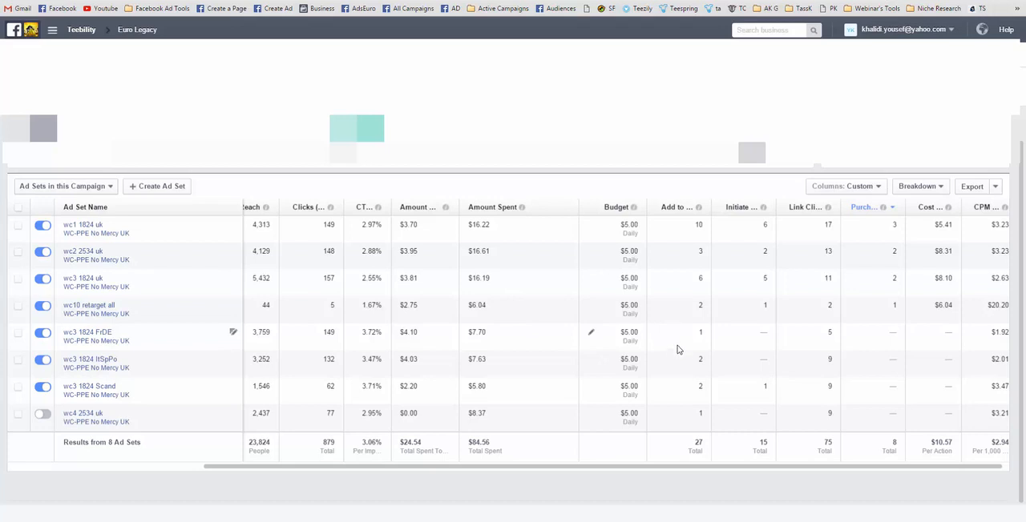
mouse_move(678, 351)
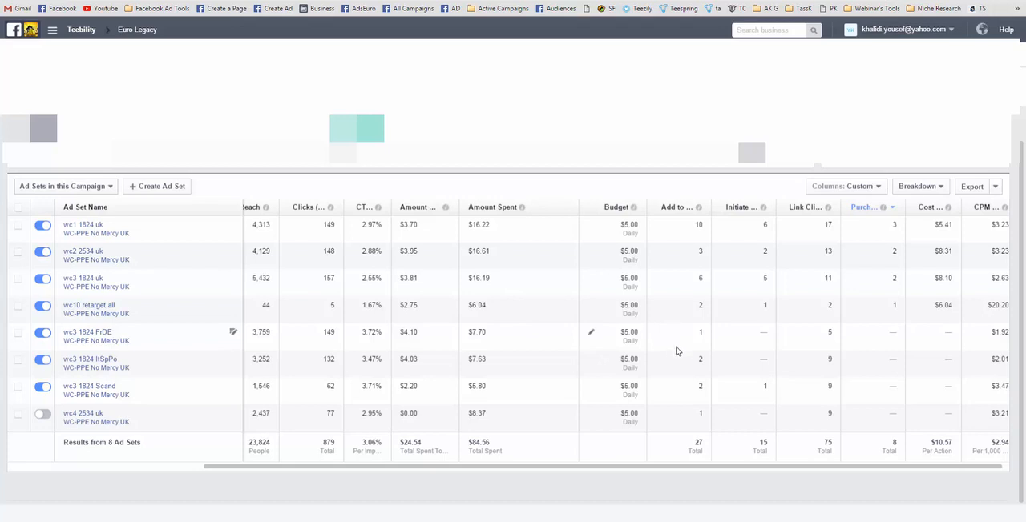
mouse_move(292, 339)
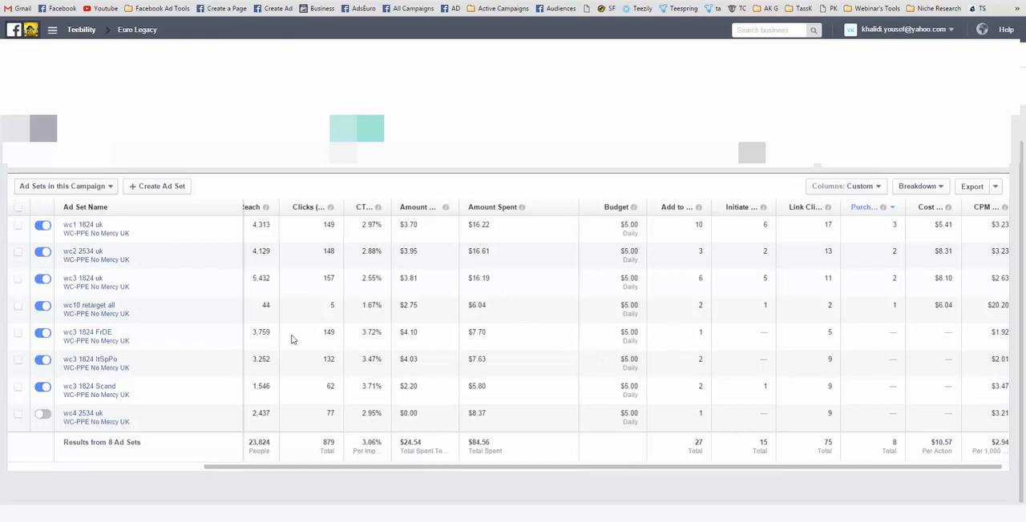
mouse_move(138, 269)
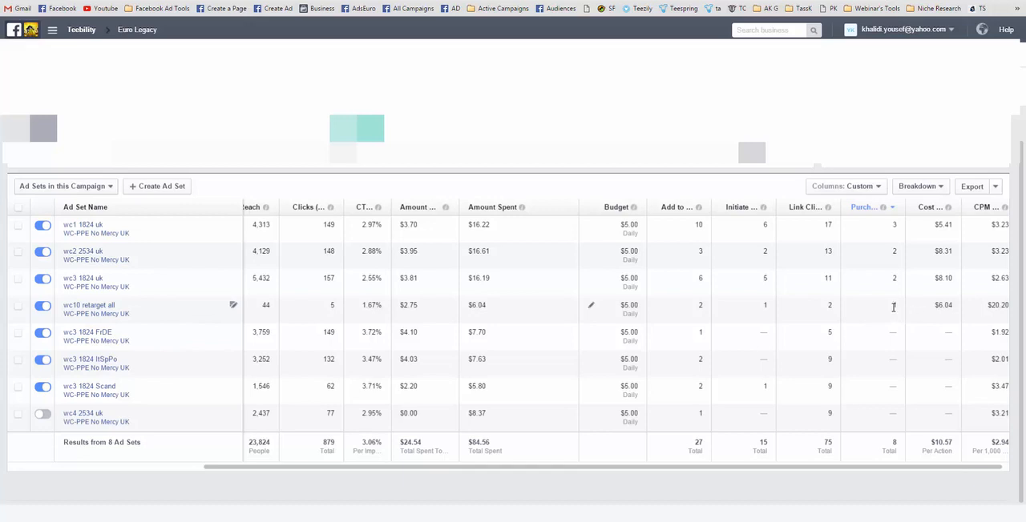
mouse_move(136, 330)
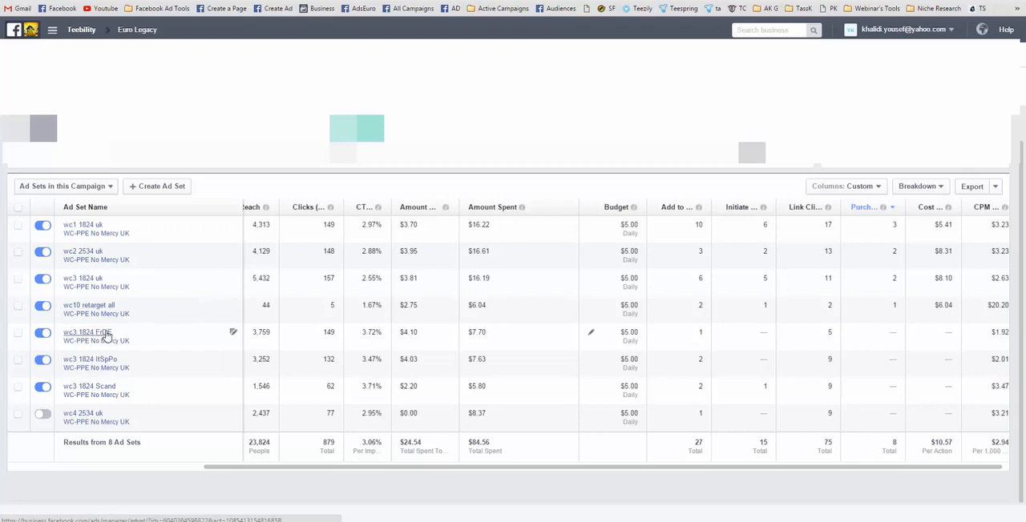
mouse_move(120, 361)
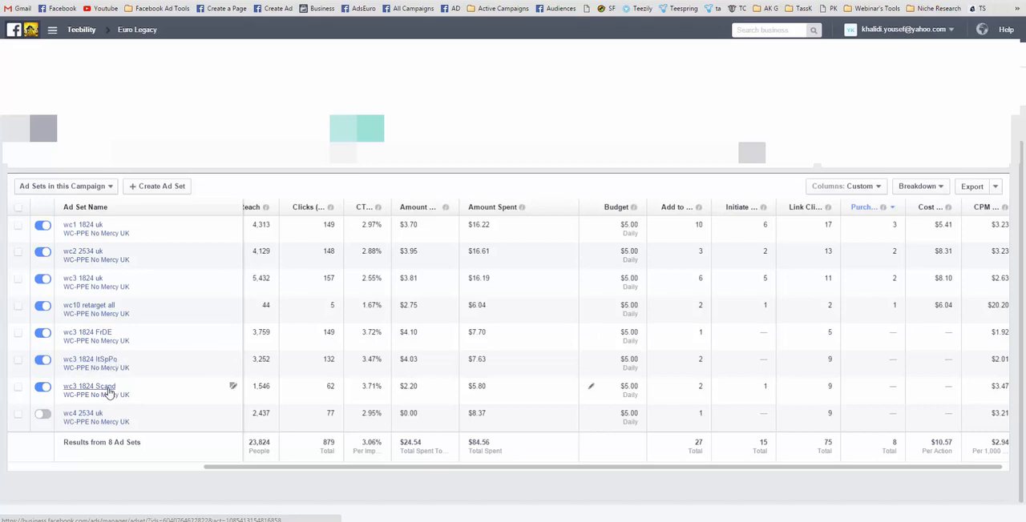
mouse_move(513, 401)
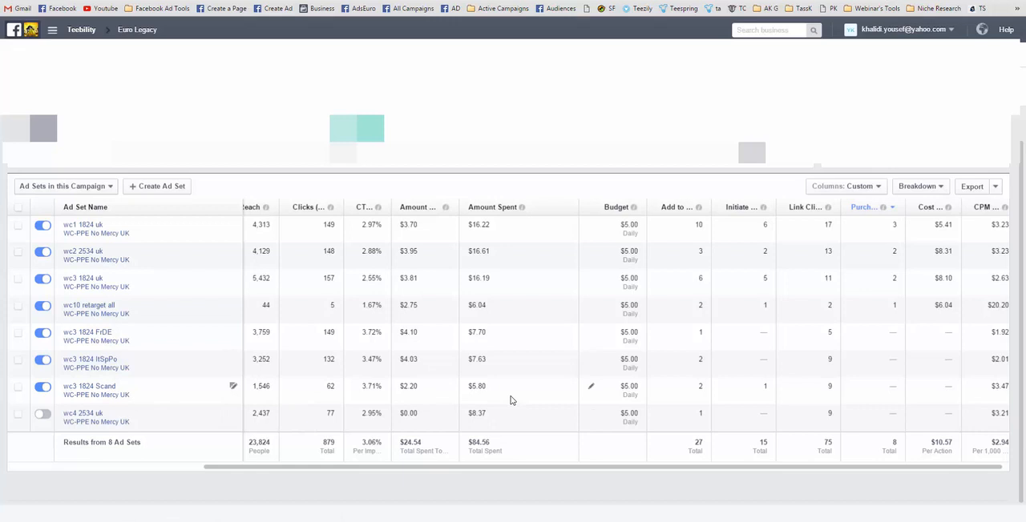
mouse_move(510, 378)
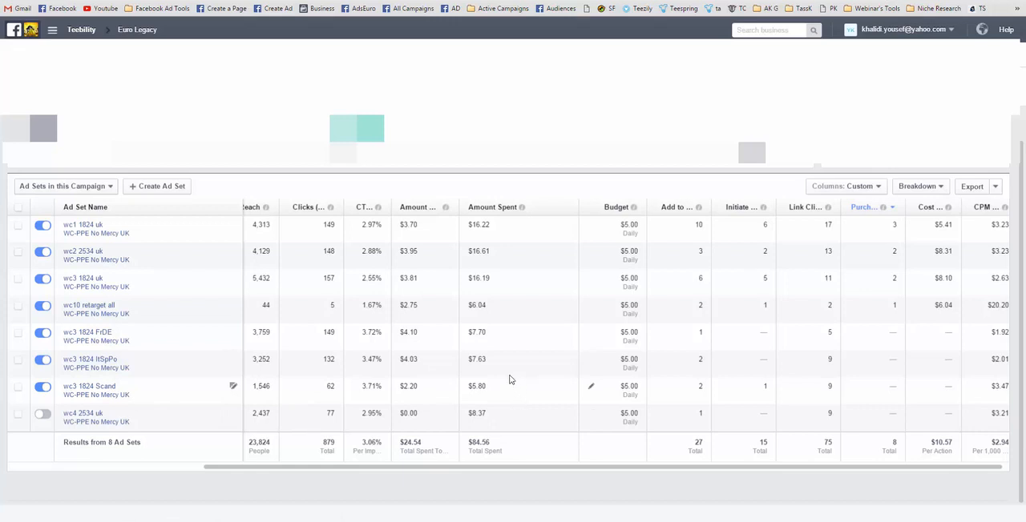
mouse_move(505, 388)
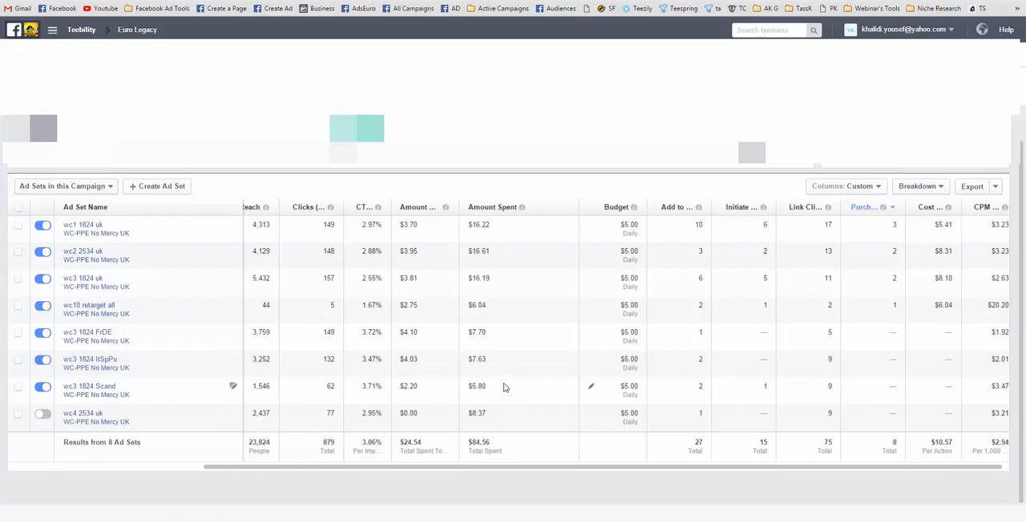
mouse_move(567, 324)
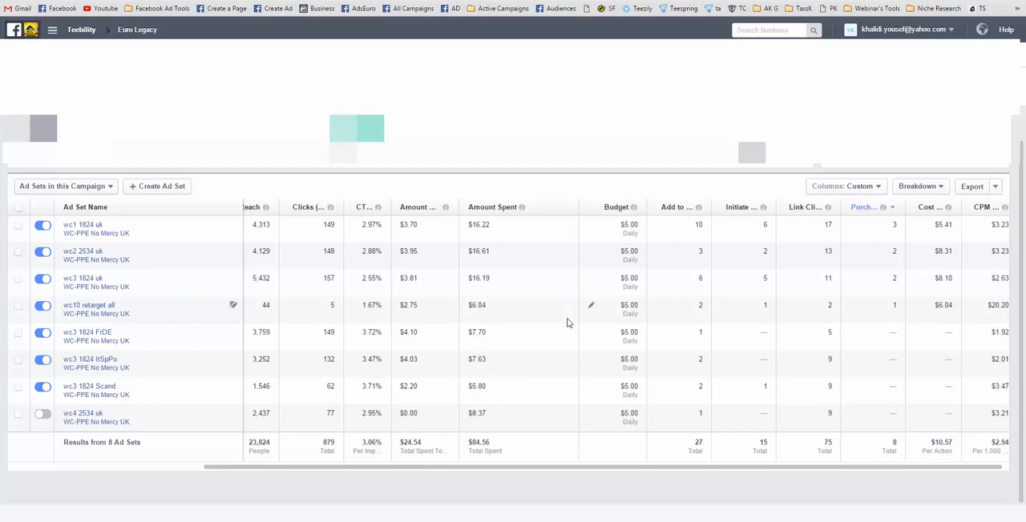
mouse_move(579, 332)
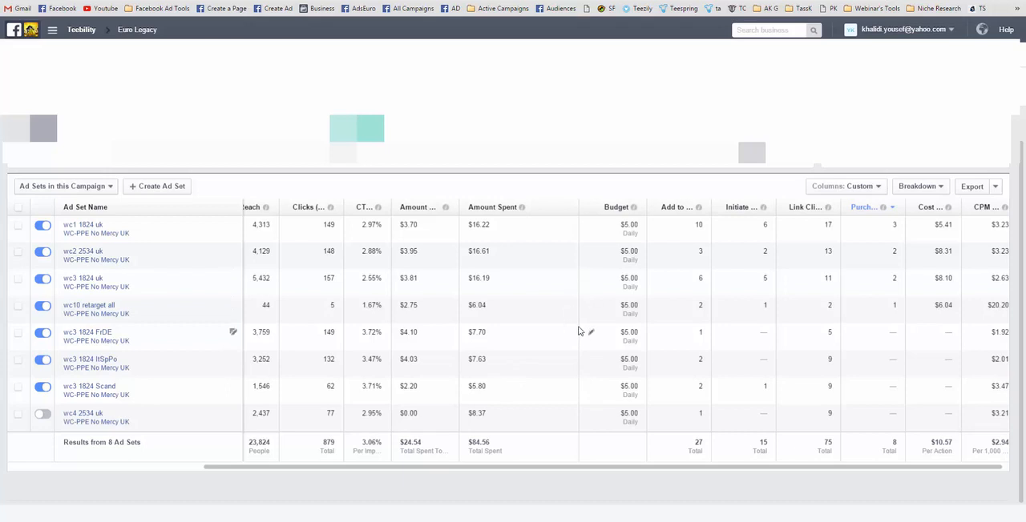
mouse_move(577, 319)
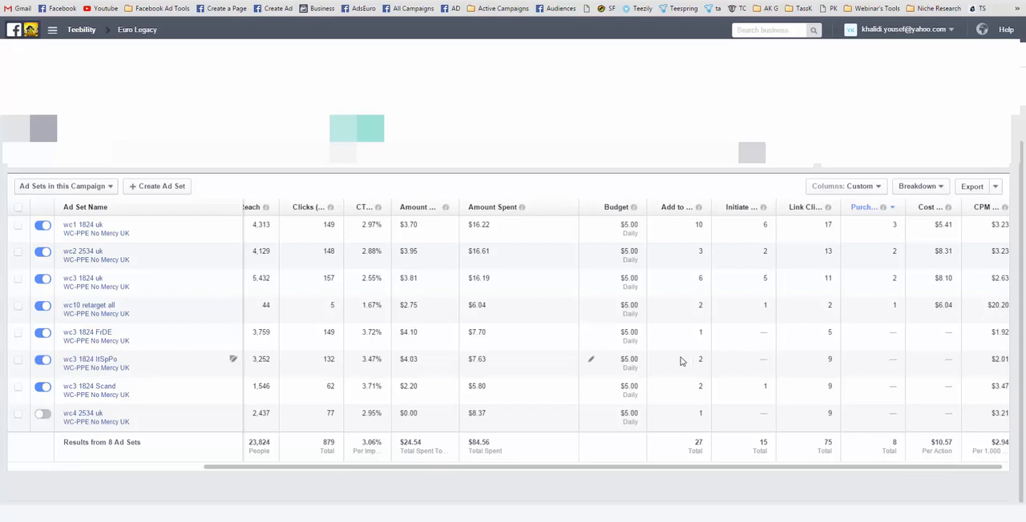
mouse_move(609, 360)
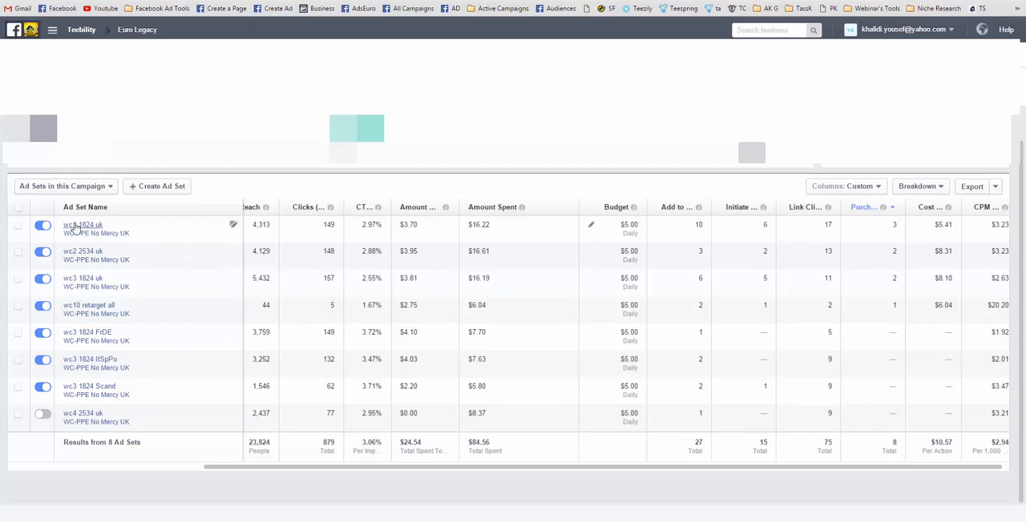
mouse_move(83, 229)
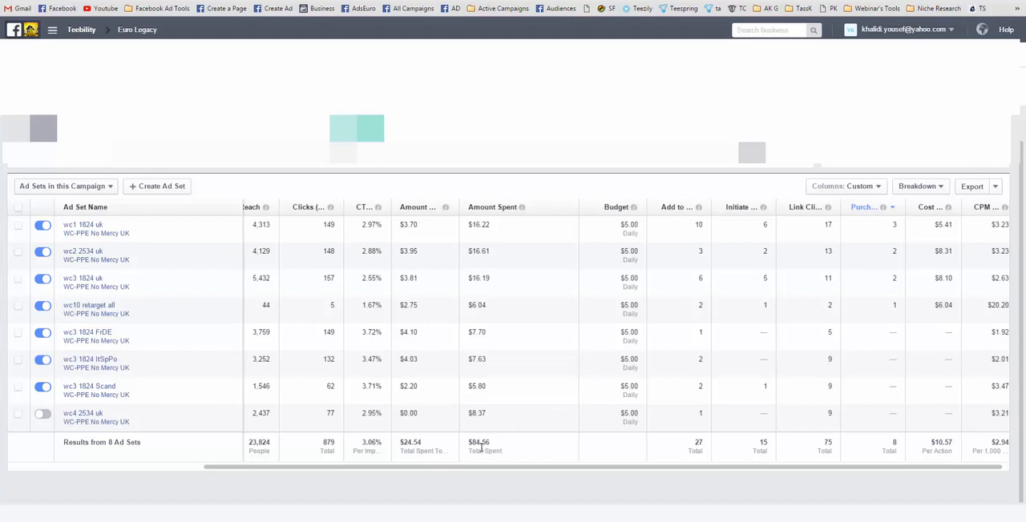
double_click(478, 442)
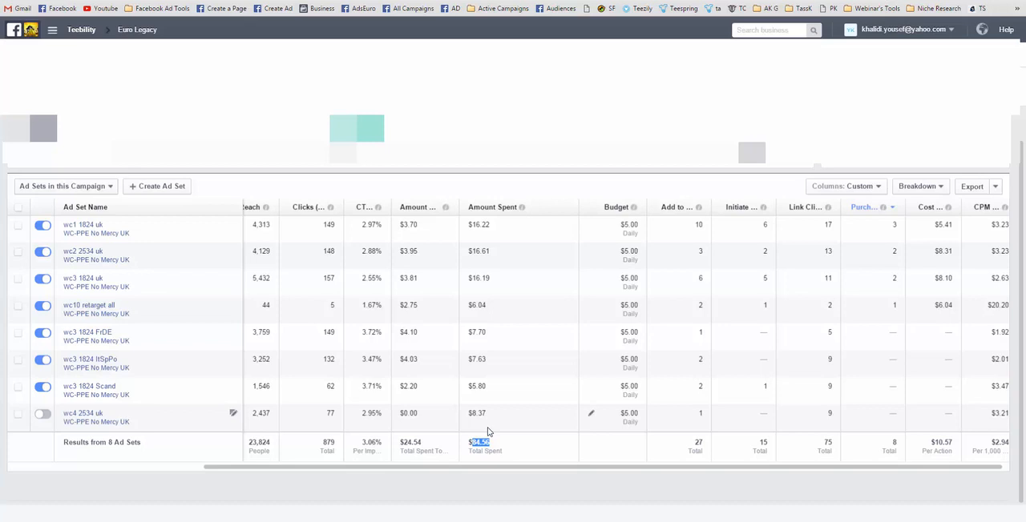
mouse_move(484, 430)
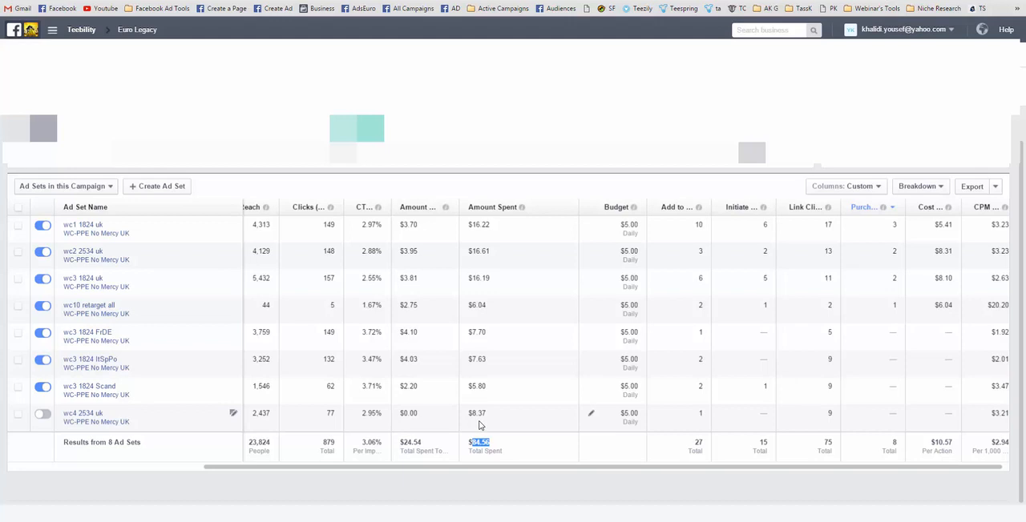
mouse_move(464, 426)
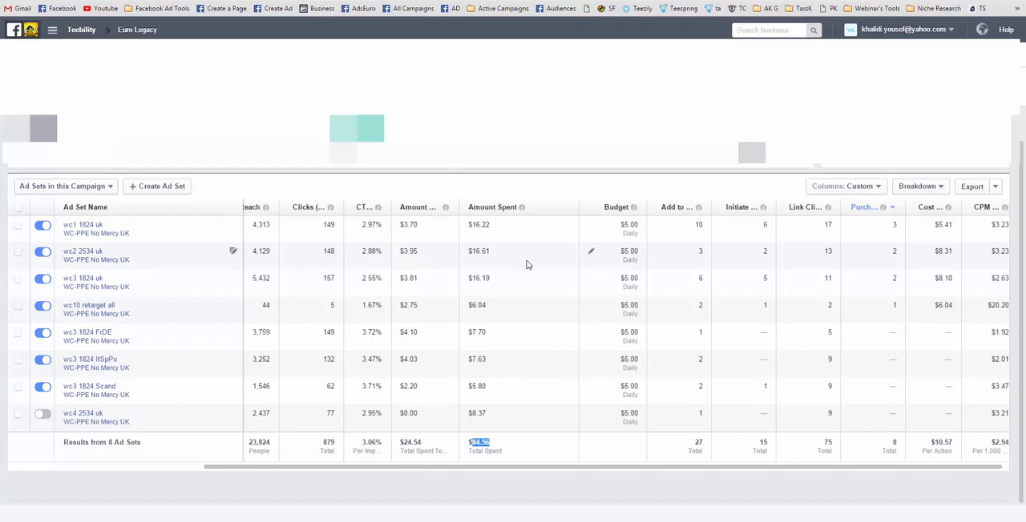
mouse_move(461, 295)
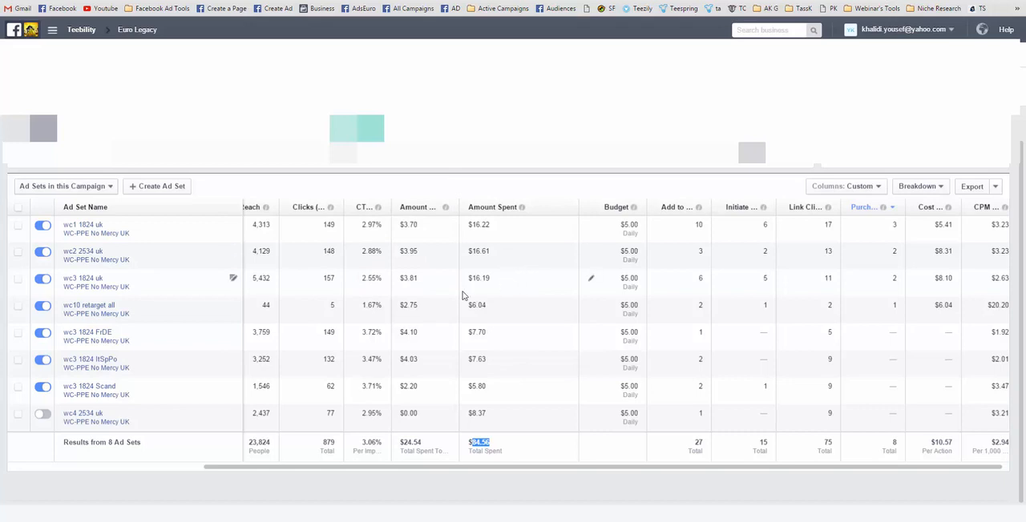
mouse_move(458, 289)
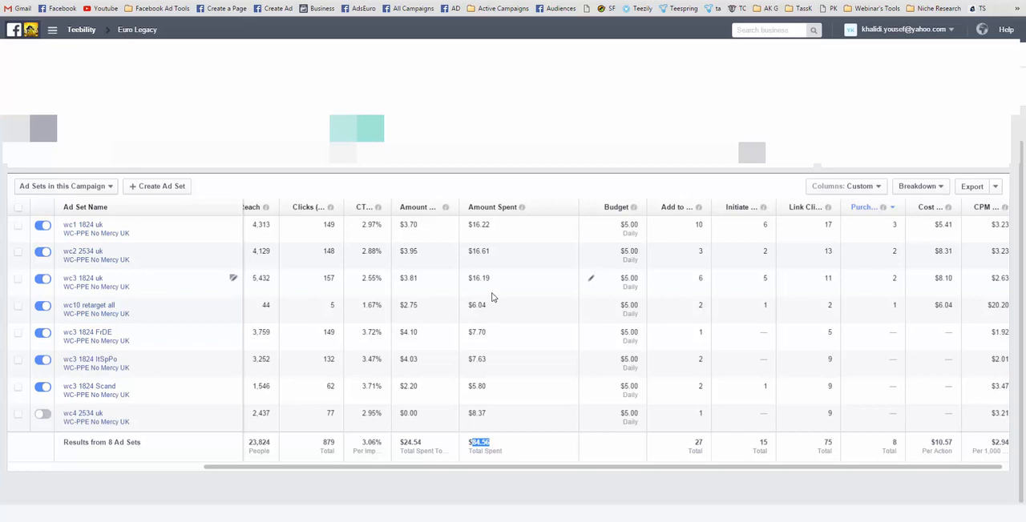
mouse_move(387, 242)
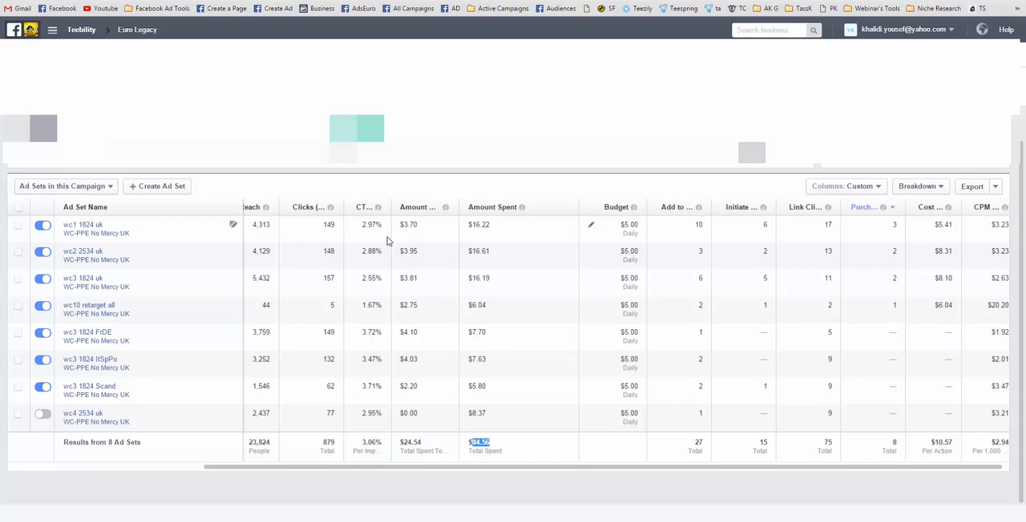
mouse_move(389, 242)
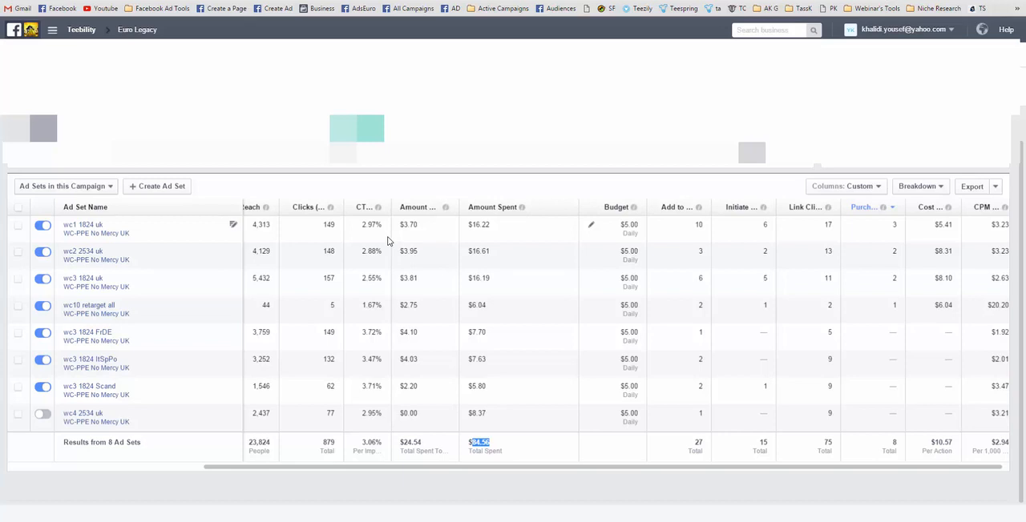
mouse_move(148, 304)
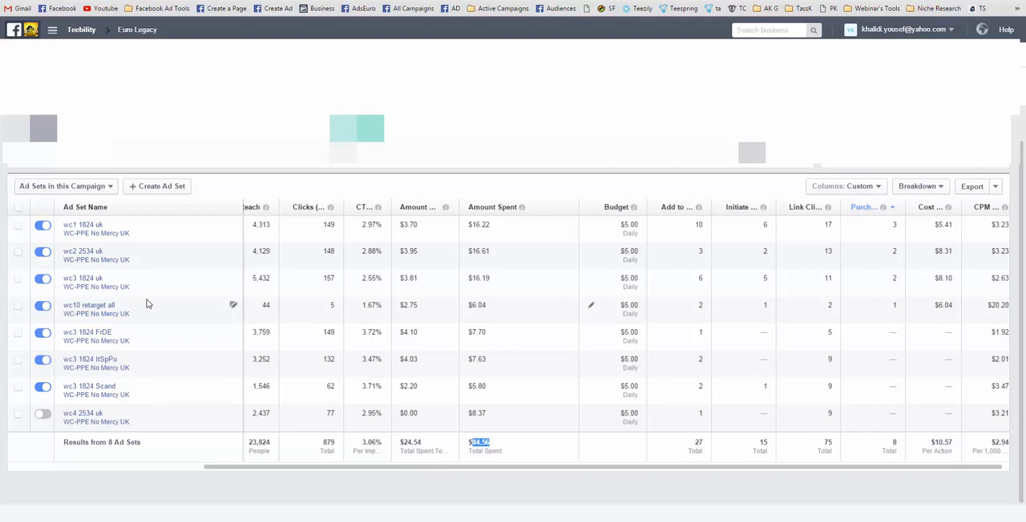
mouse_move(162, 335)
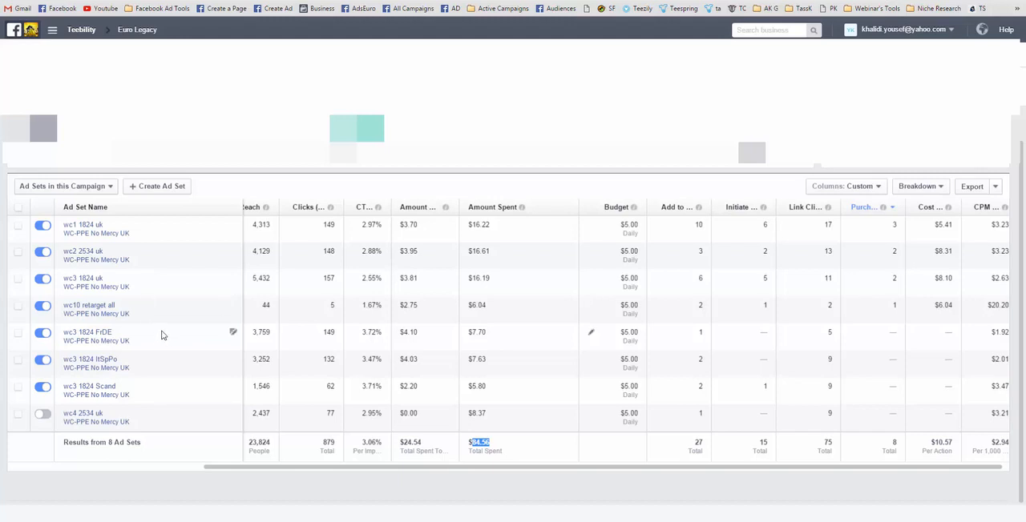
mouse_move(157, 335)
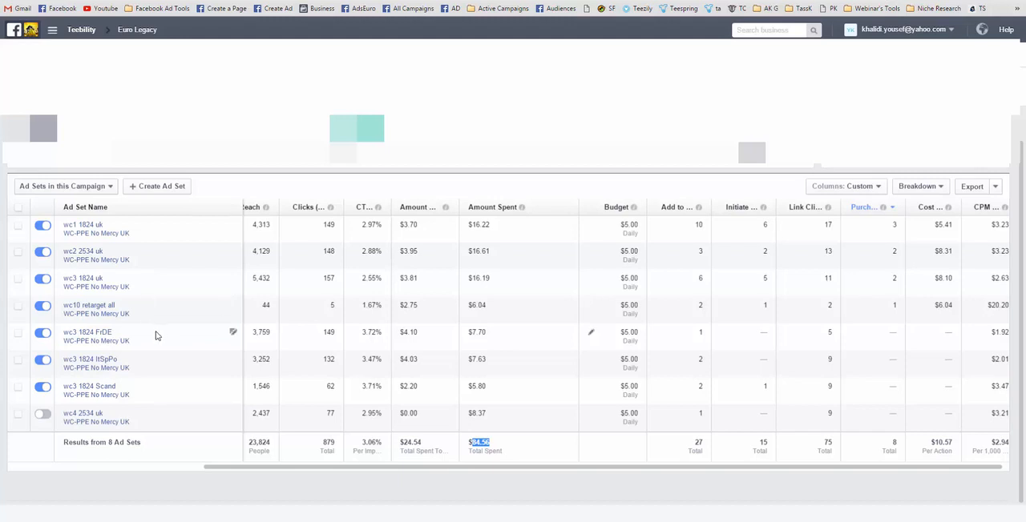
mouse_move(154, 237)
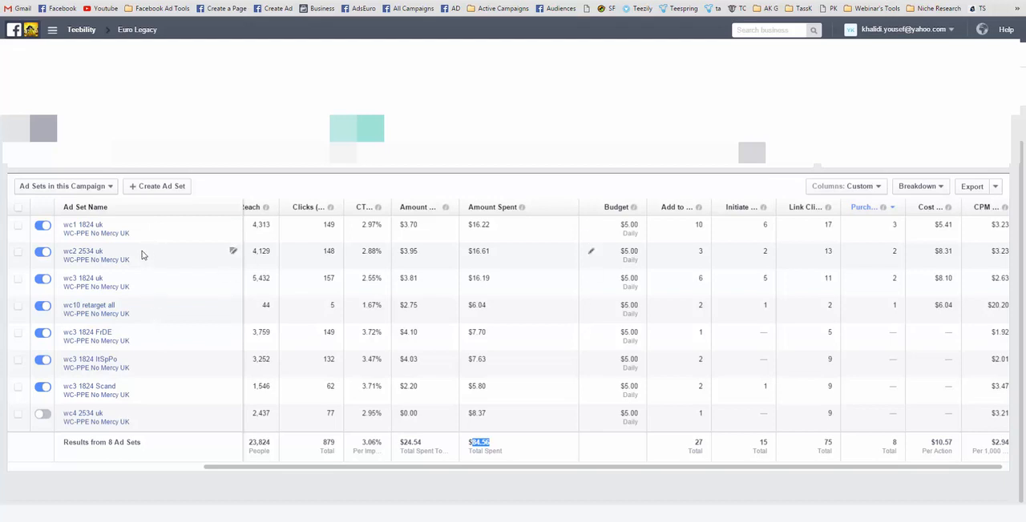
mouse_move(137, 273)
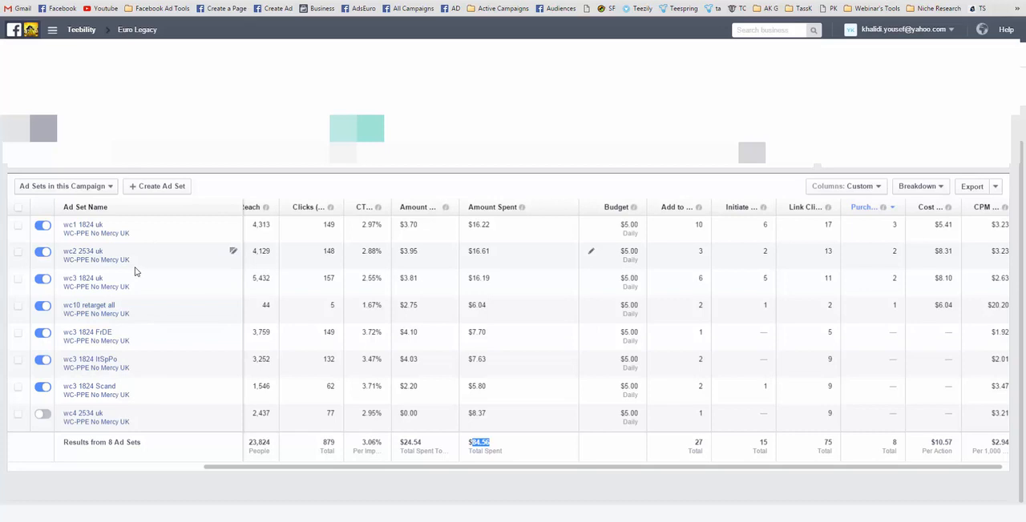
mouse_move(127, 296)
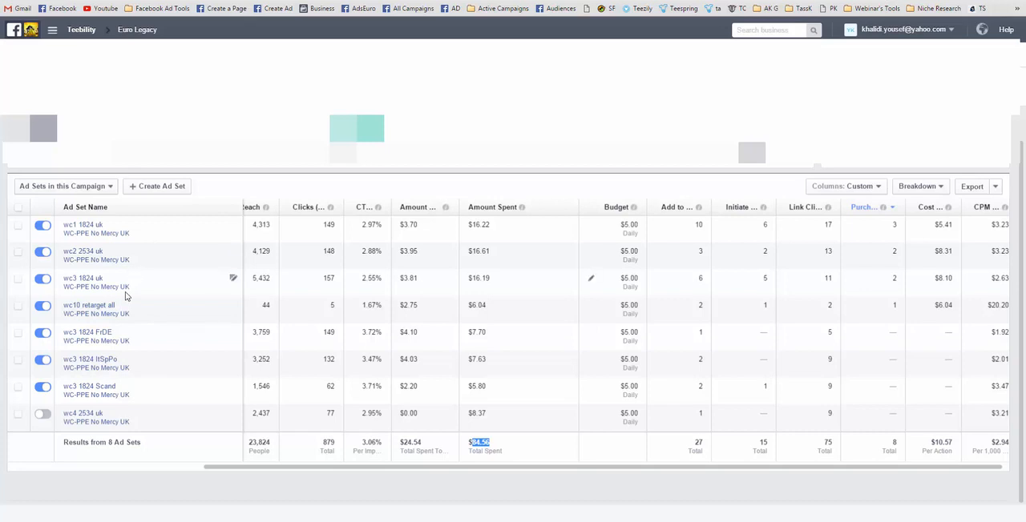